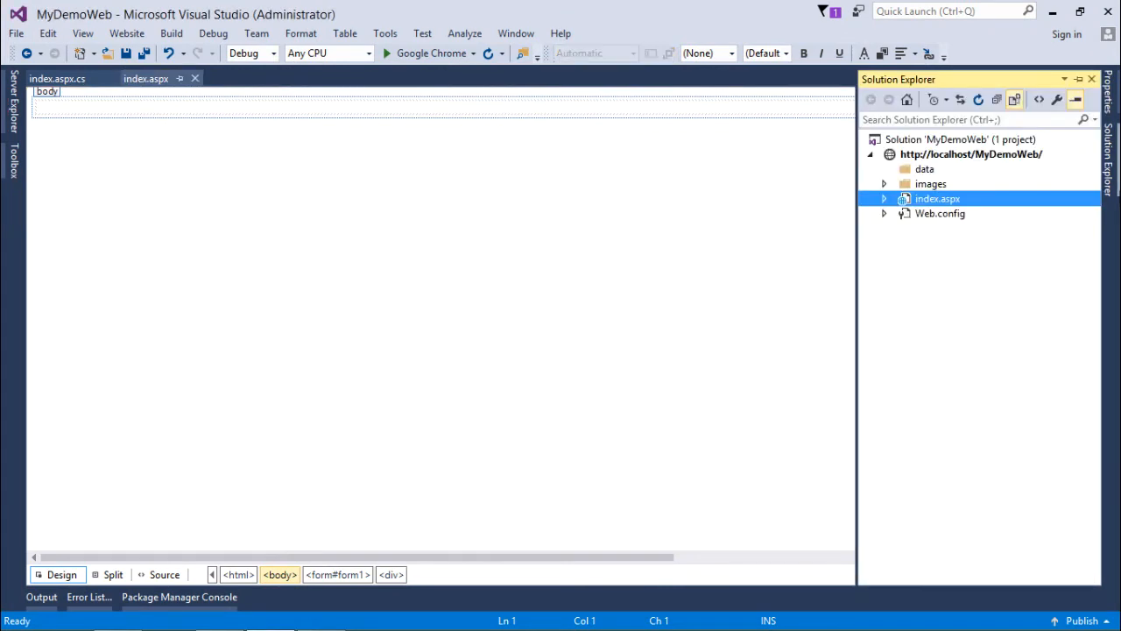
# Add a Web User Control named FileUploader.ascx to the MyDemoWeb site
pyautogui.rightClick(971, 155)
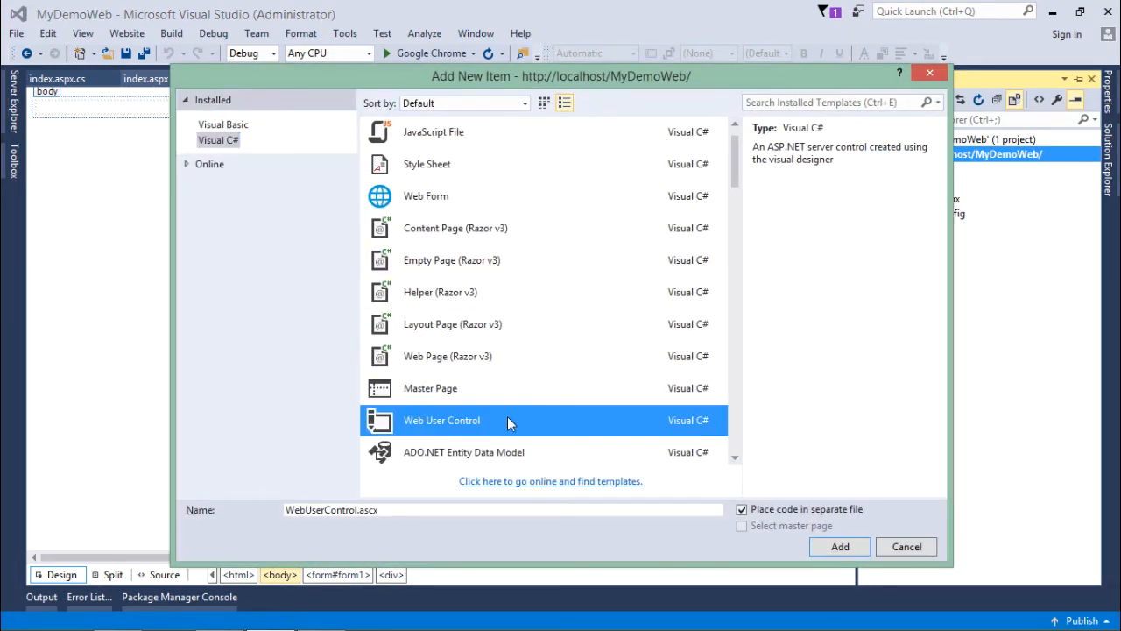
pyautogui.moveTo(309, 564)
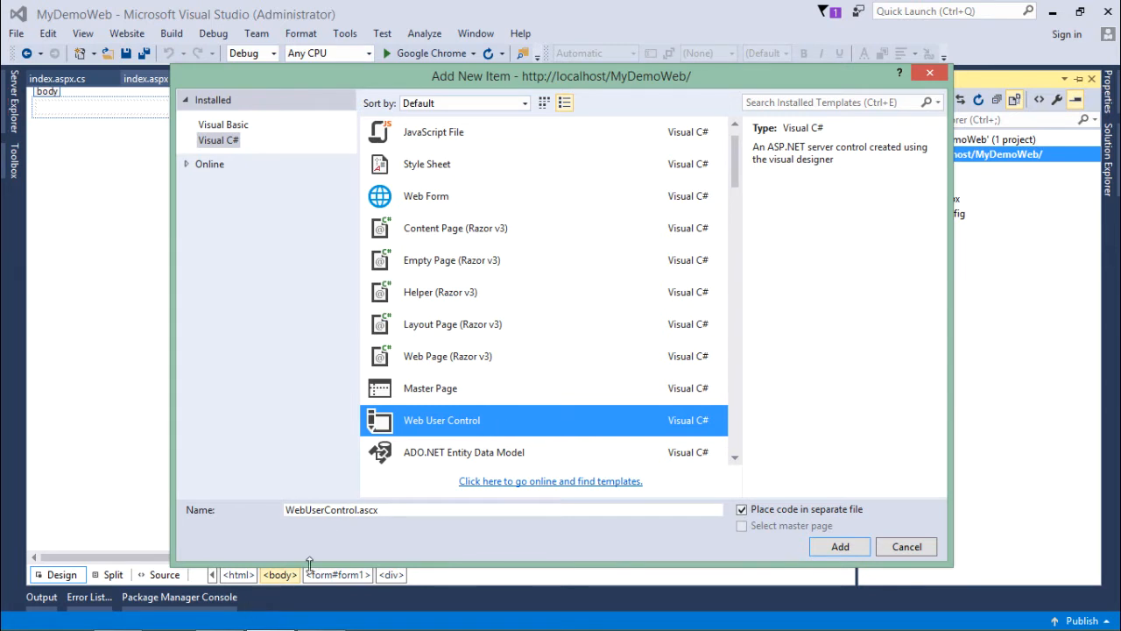
pyautogui.click(505, 509)
pyautogui.write('File')
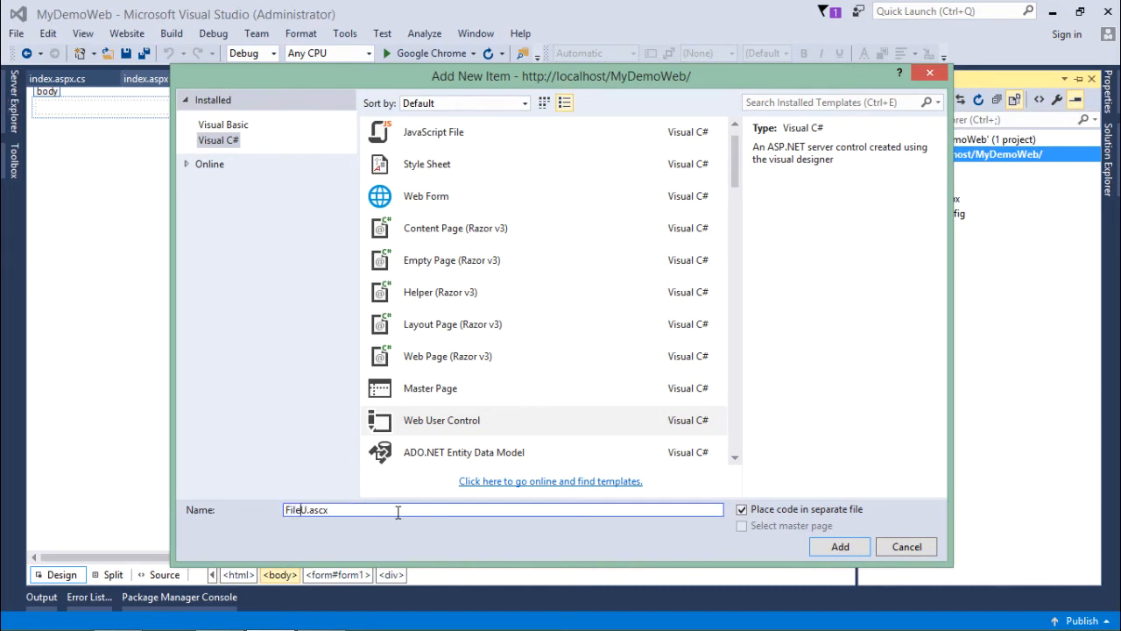
pyautogui.write('Uploader')
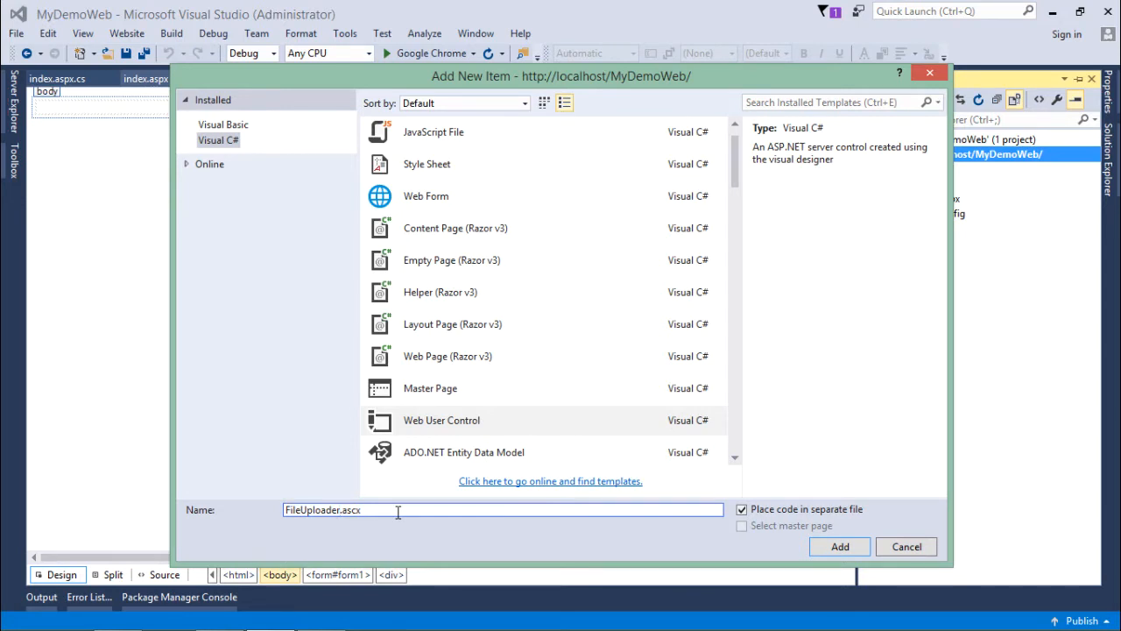
pyautogui.click(838, 547)
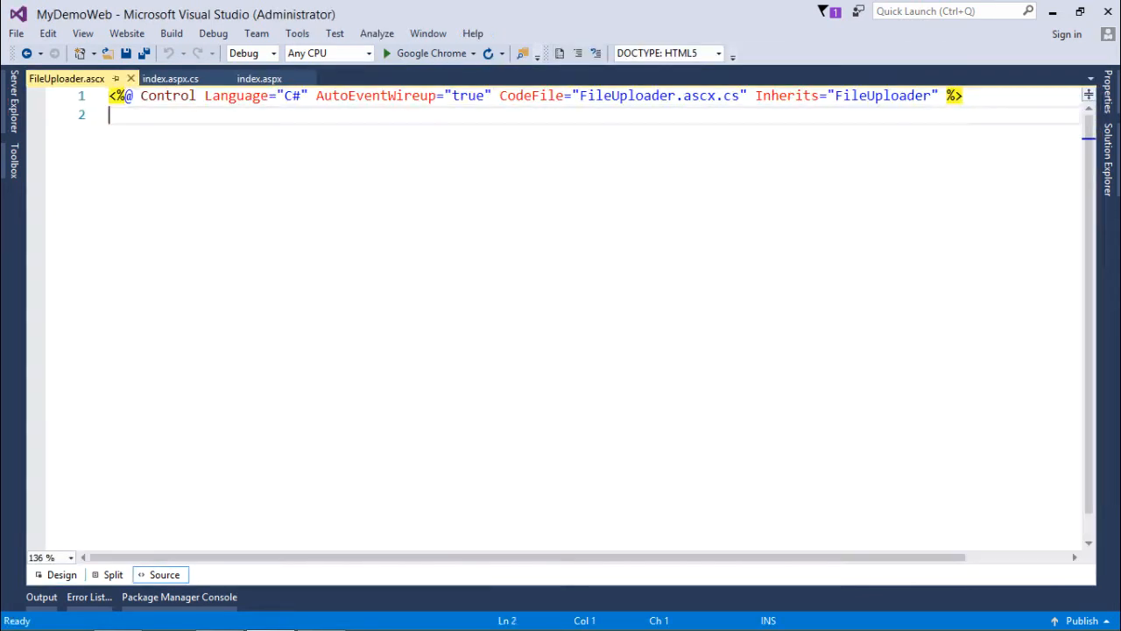
# Save FileUploader.ascx and switch it to Design view with the Toolbox available
pyautogui.press('ctrl+s')
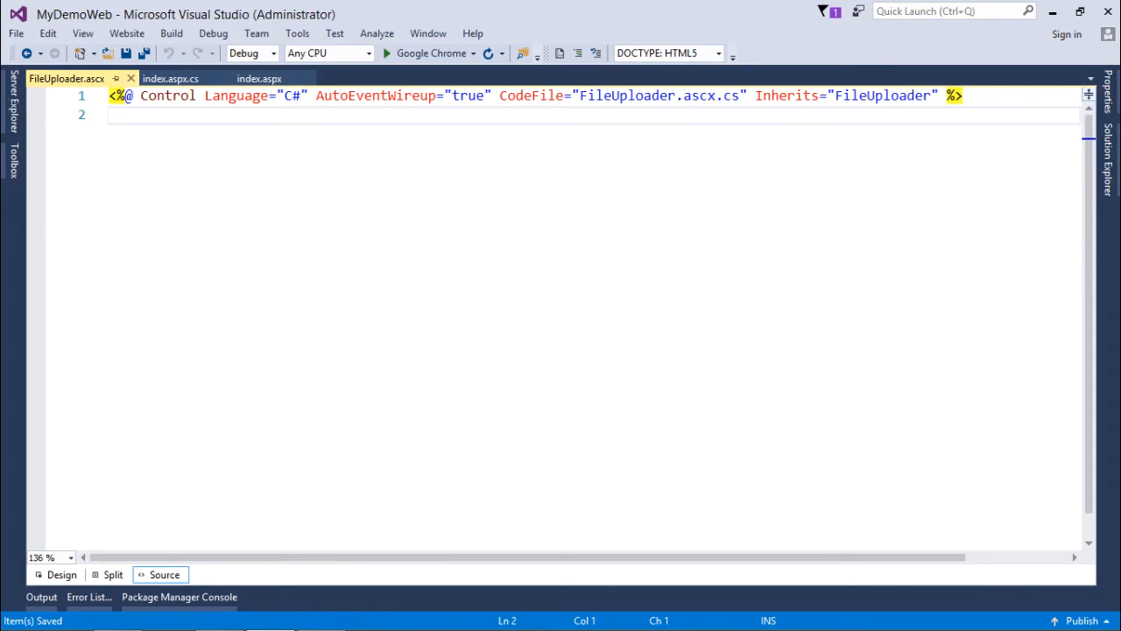
pyautogui.click(261, 94)
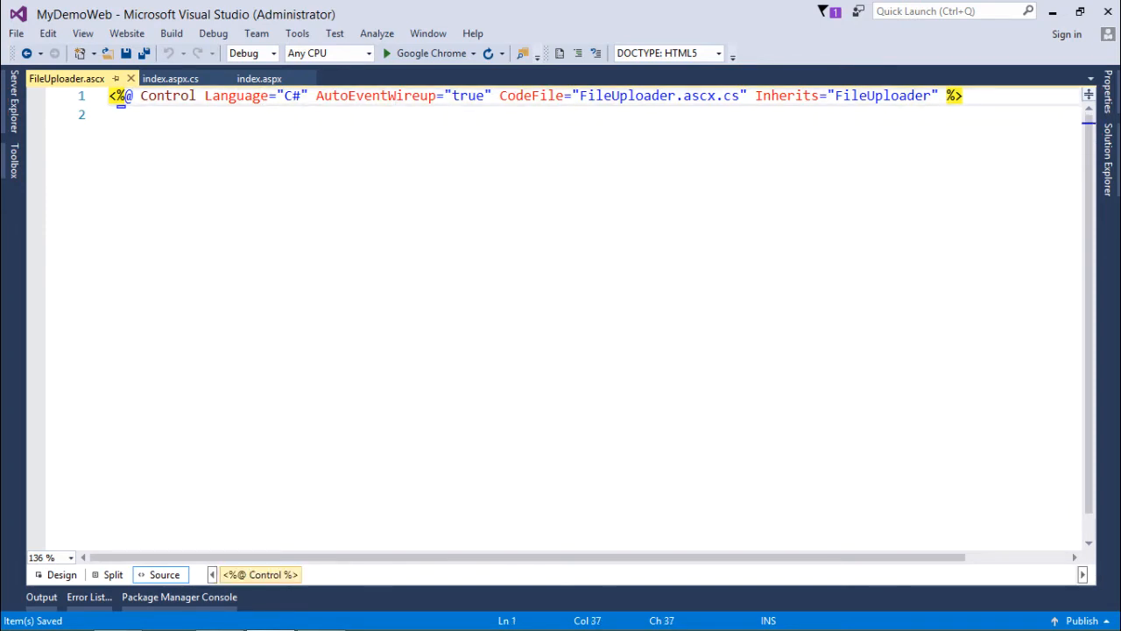
pyautogui.click(778, 94)
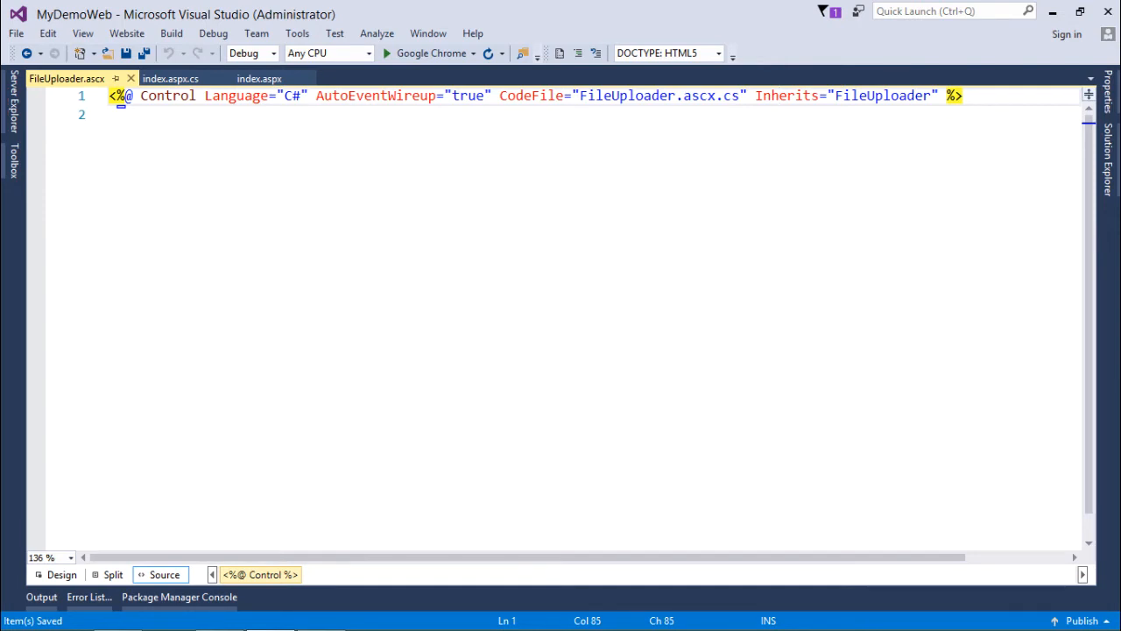
pyautogui.click(61, 575)
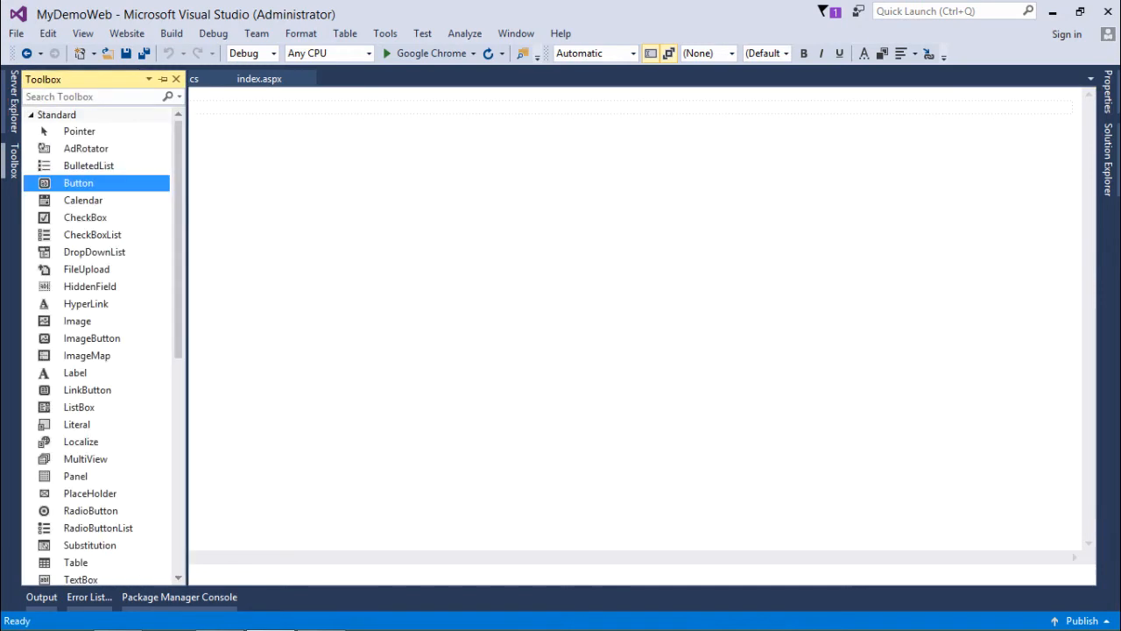
# Place a FileUpload control and an Upload button, then generate the button's click handler
pyautogui.click(80, 442)
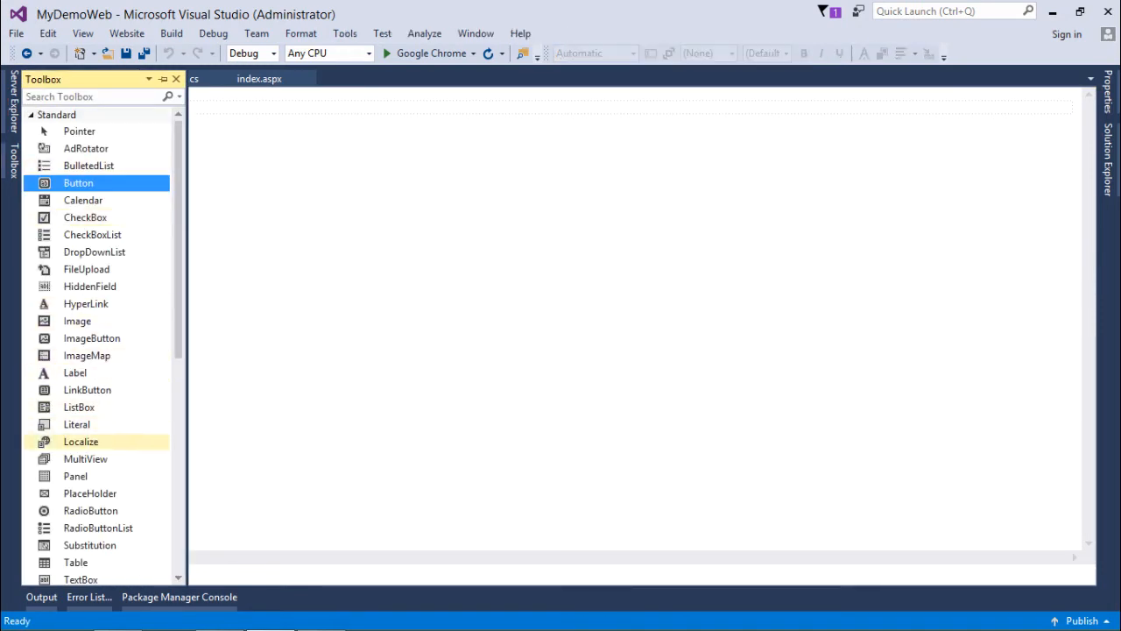
pyautogui.click(87, 270)
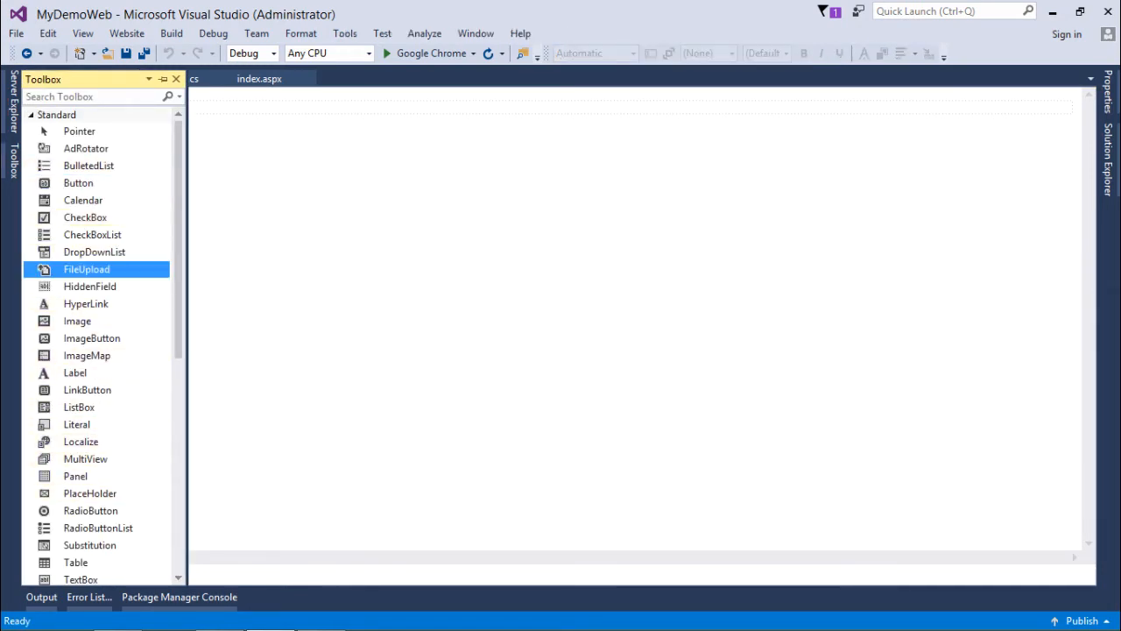
pyautogui.moveTo(77, 182); pyautogui.dragTo(235, 111)
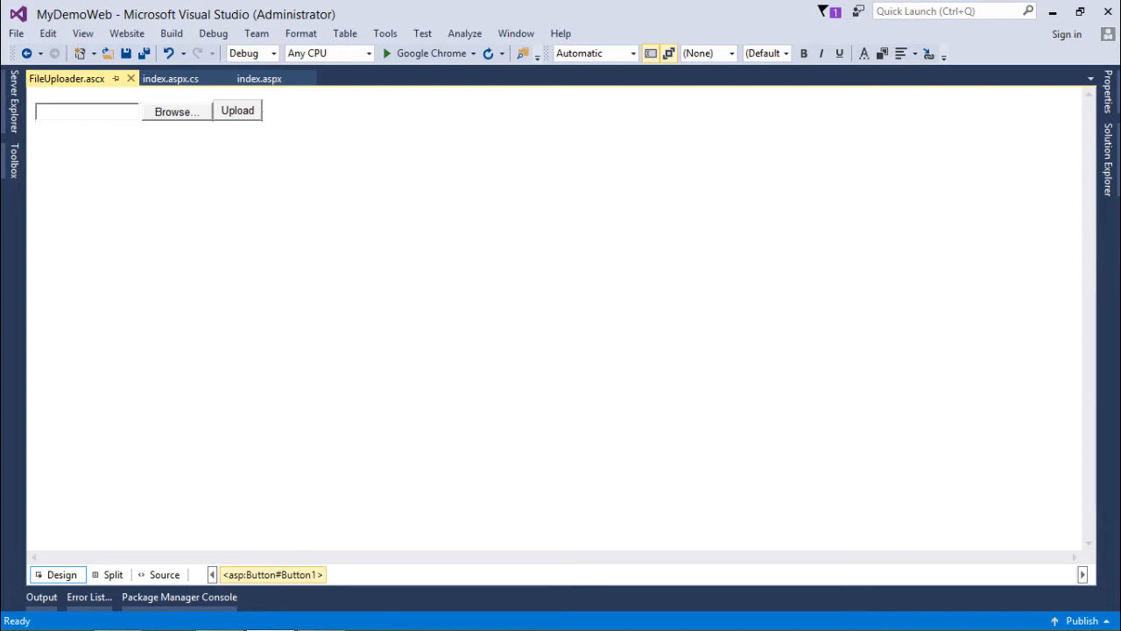
pyautogui.doubleClick(236, 109)
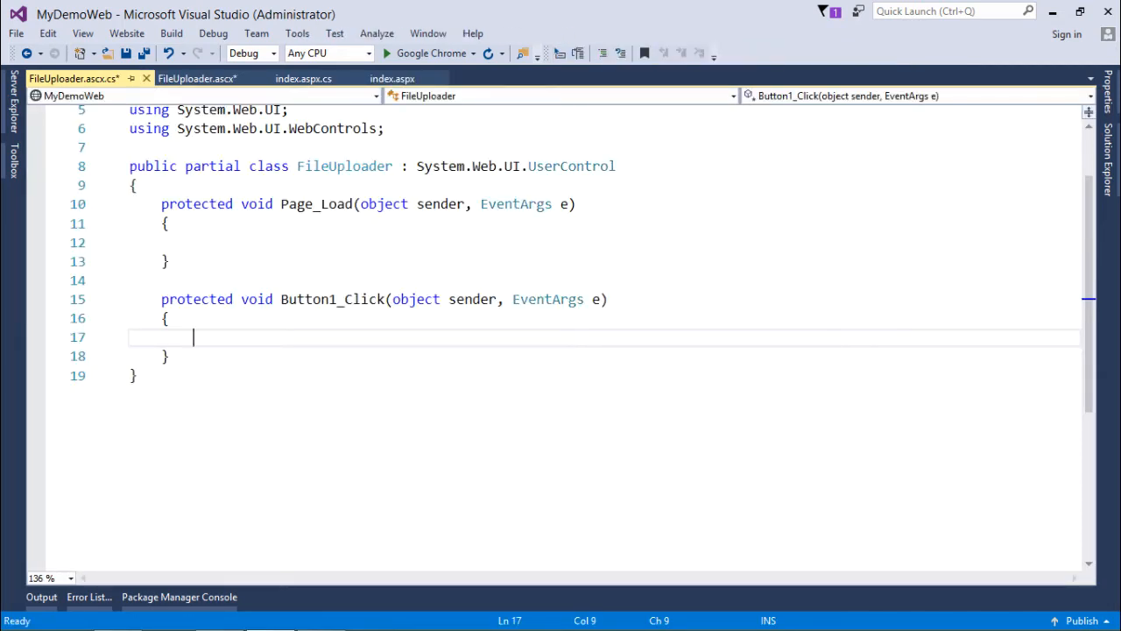
# In Button1_Click, declare string path = Server.MapPath("~/");
pyautogui.press('ctrl+s')
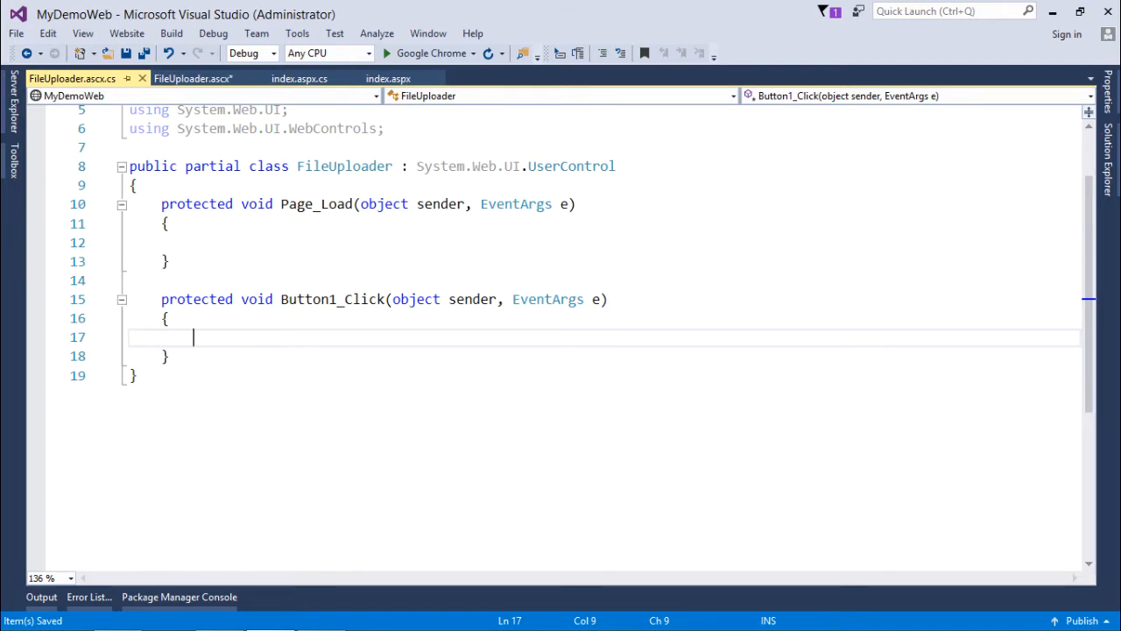
pyautogui.write('string path =')
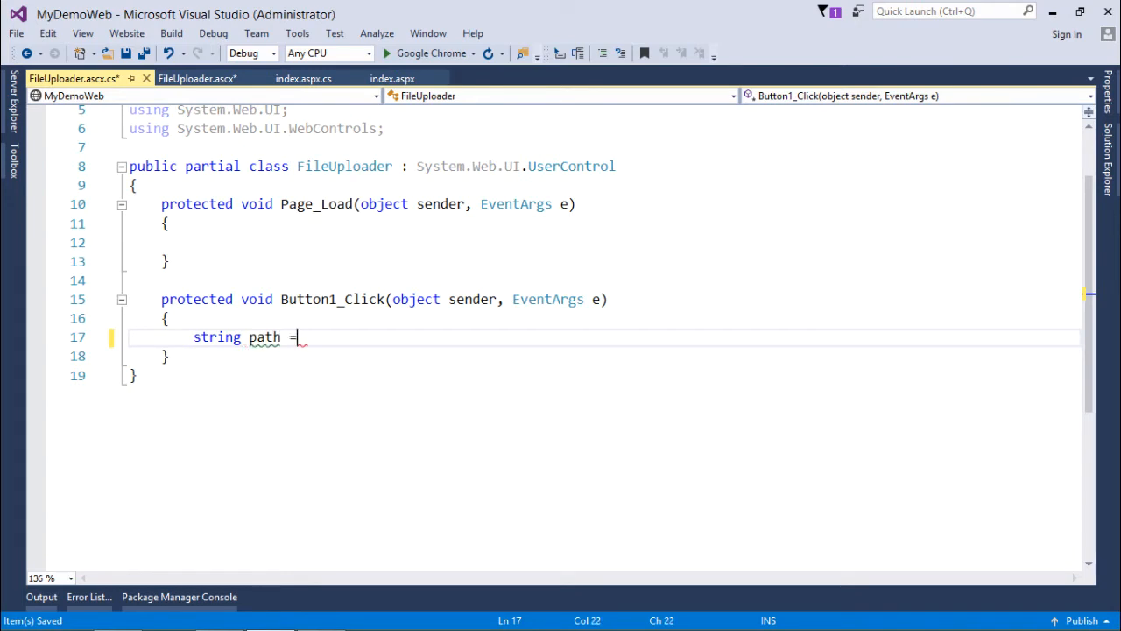
pyautogui.write('Server.')
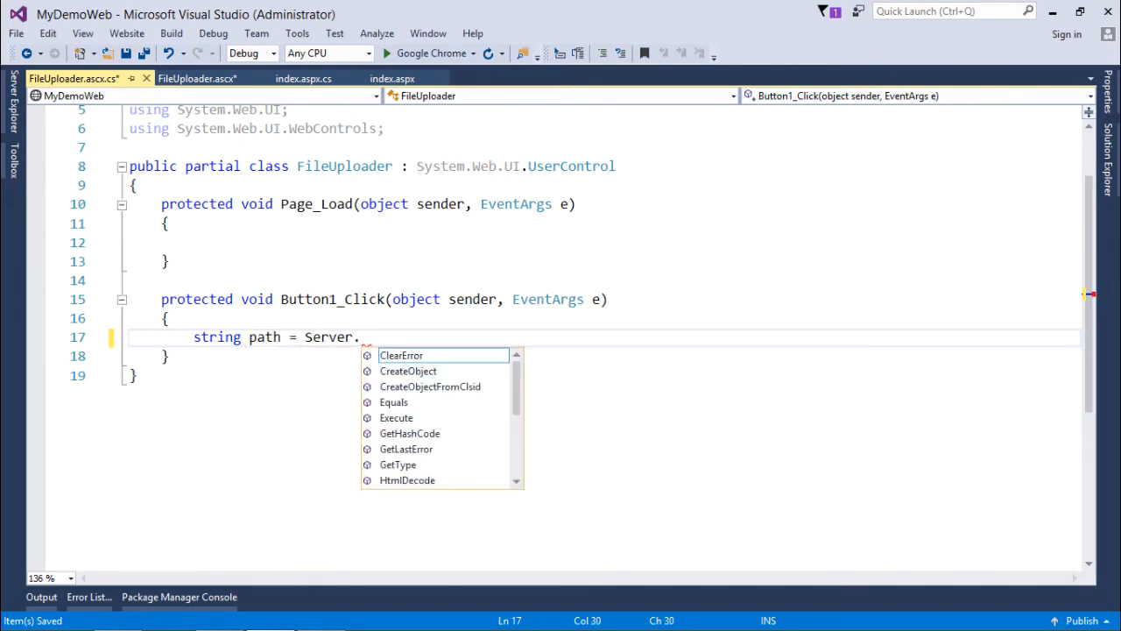
pyautogui.write('MapPath();')
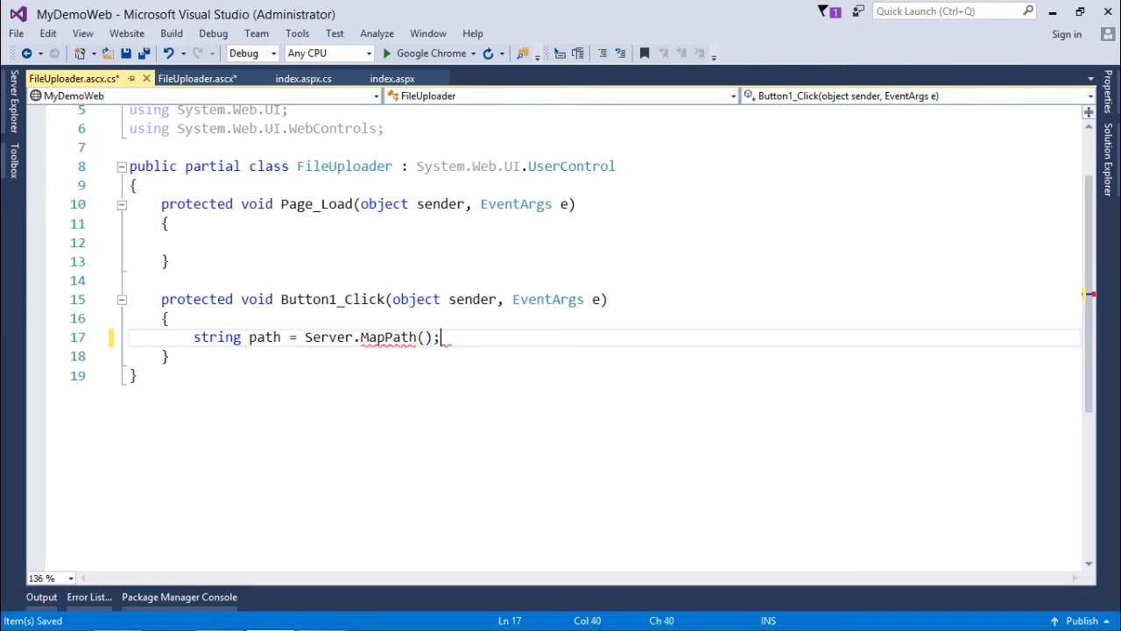
pyautogui.write('"')
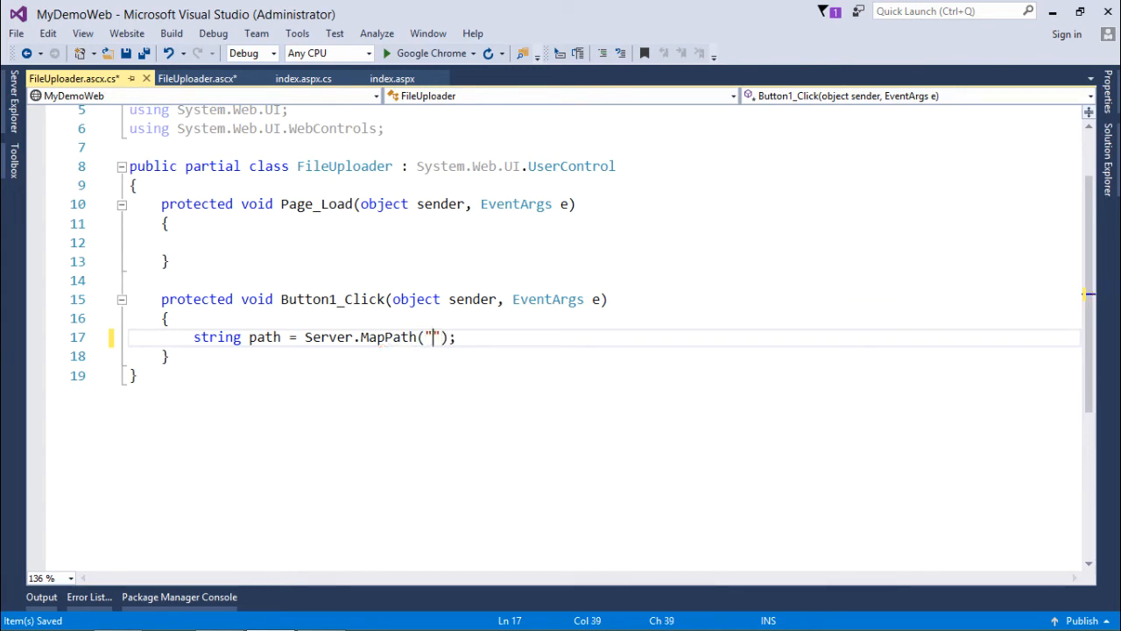
pyautogui.write('~/')
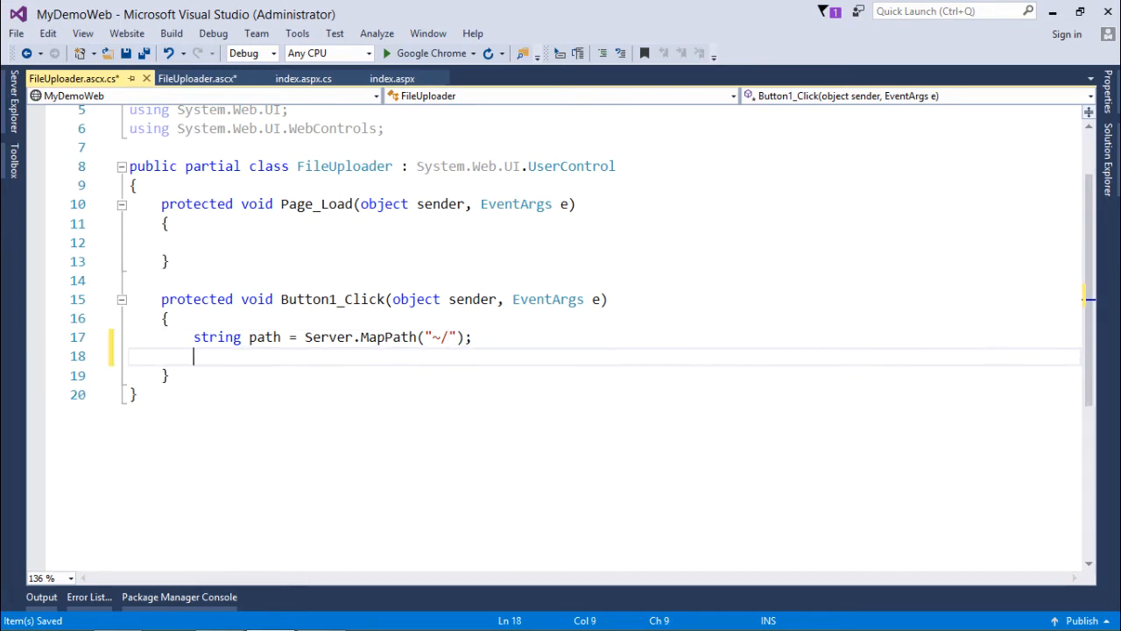
# Add FileUpload1.SaveAs(path + FileUpload1.FileName); and save the code-behind
pyautogui.write('Fle')
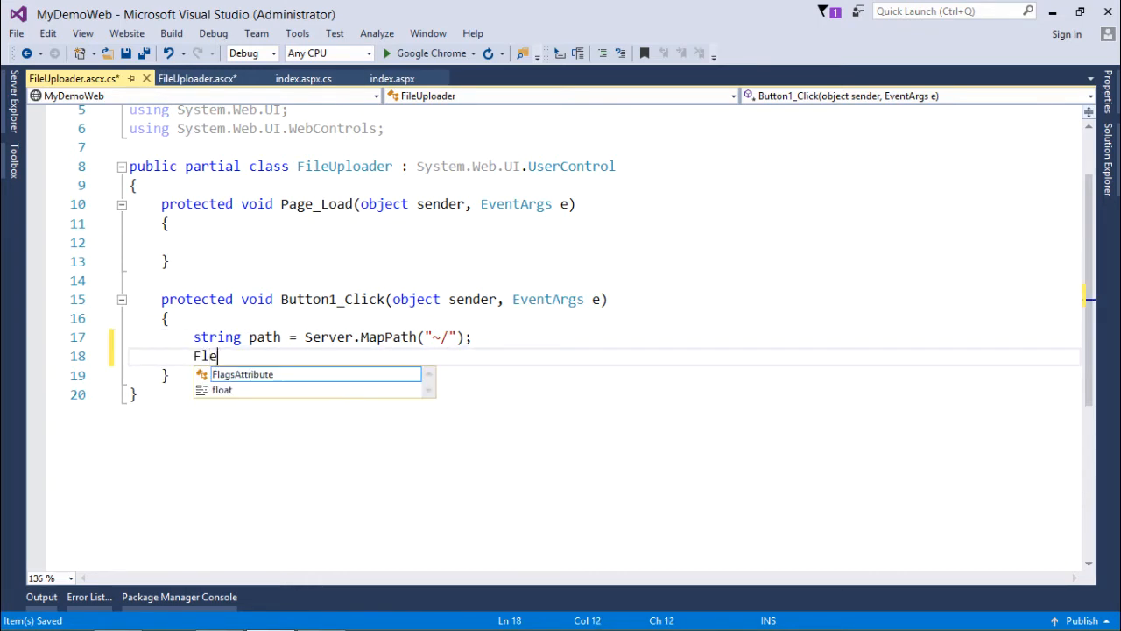
pyautogui.write('eUpload1.')
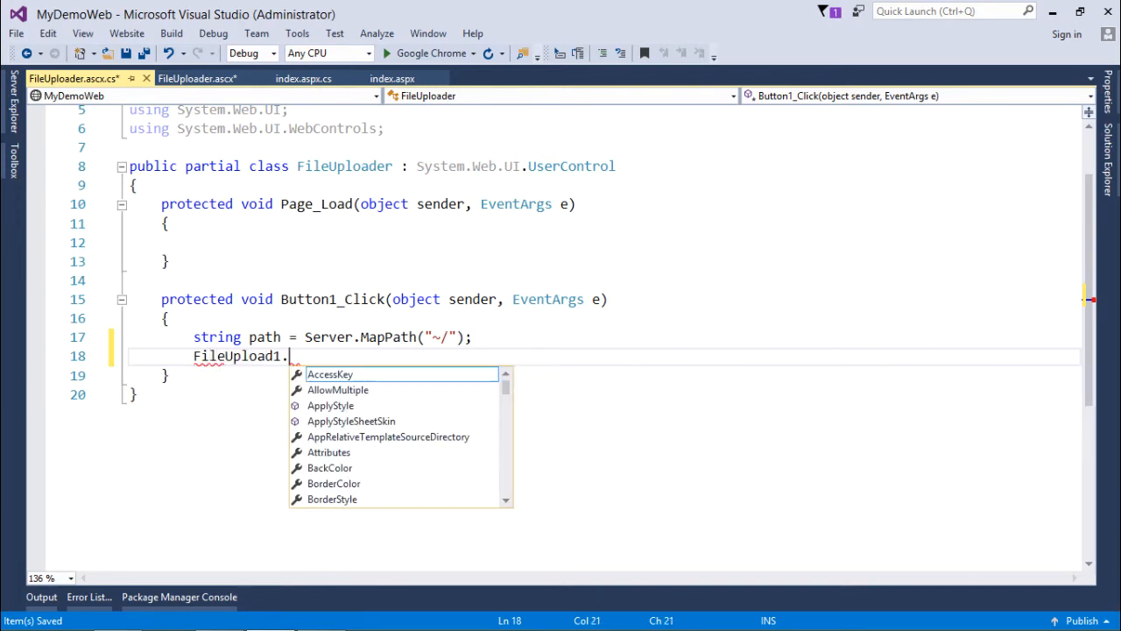
pyautogui.write('SaveAs')
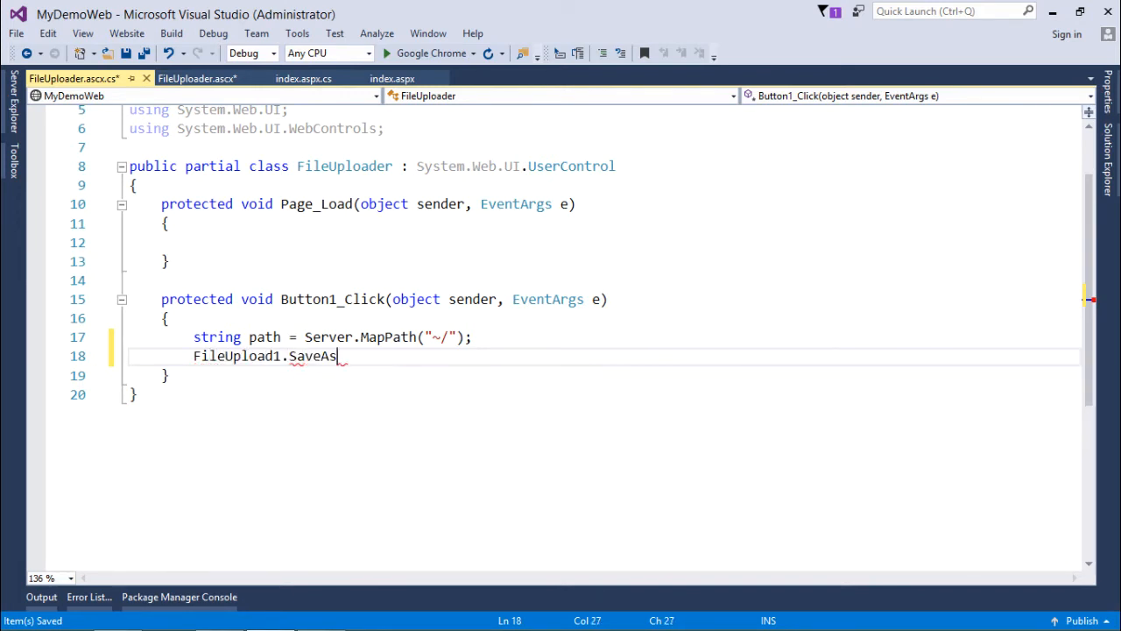
pyautogui.write('(path + "");')
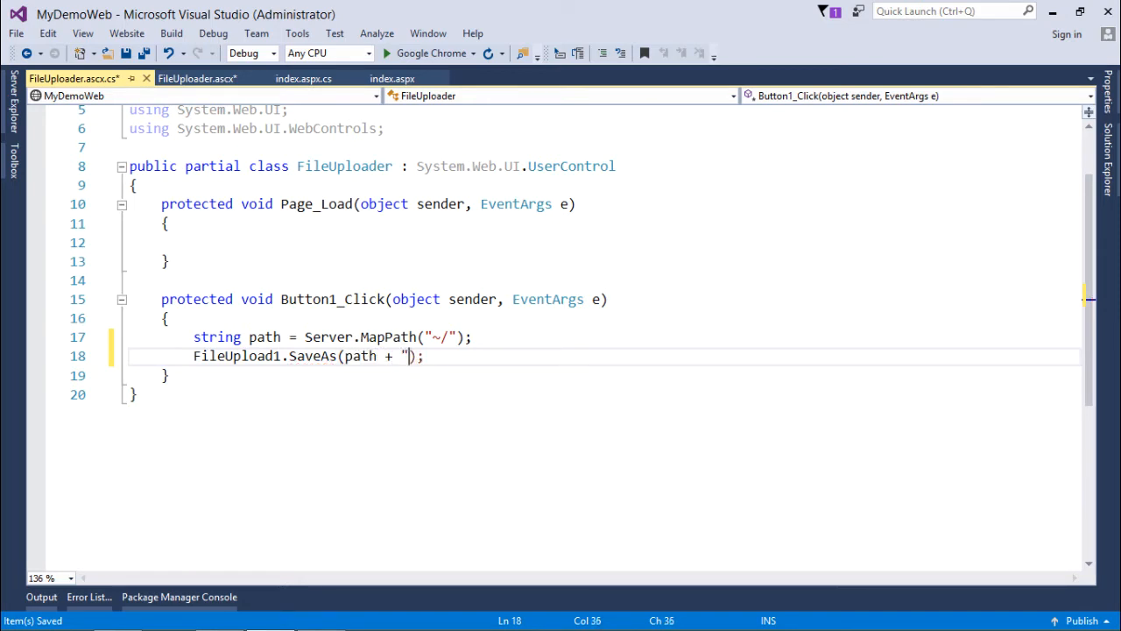
pyautogui.write('FileUpload1.FileName')
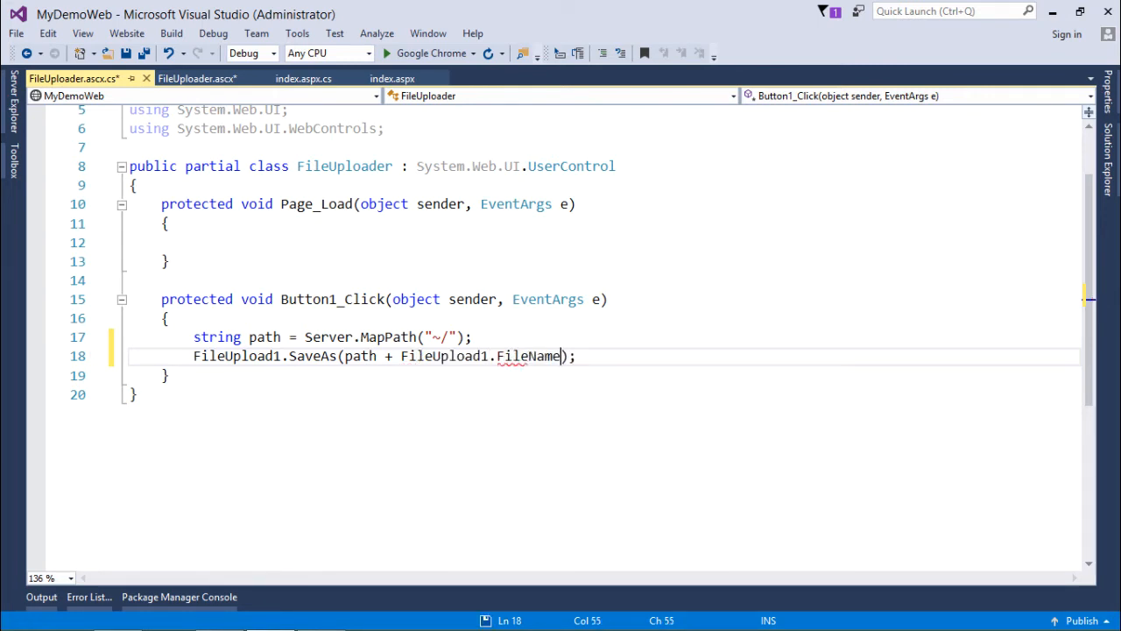
pyautogui.press('ctrl+s')
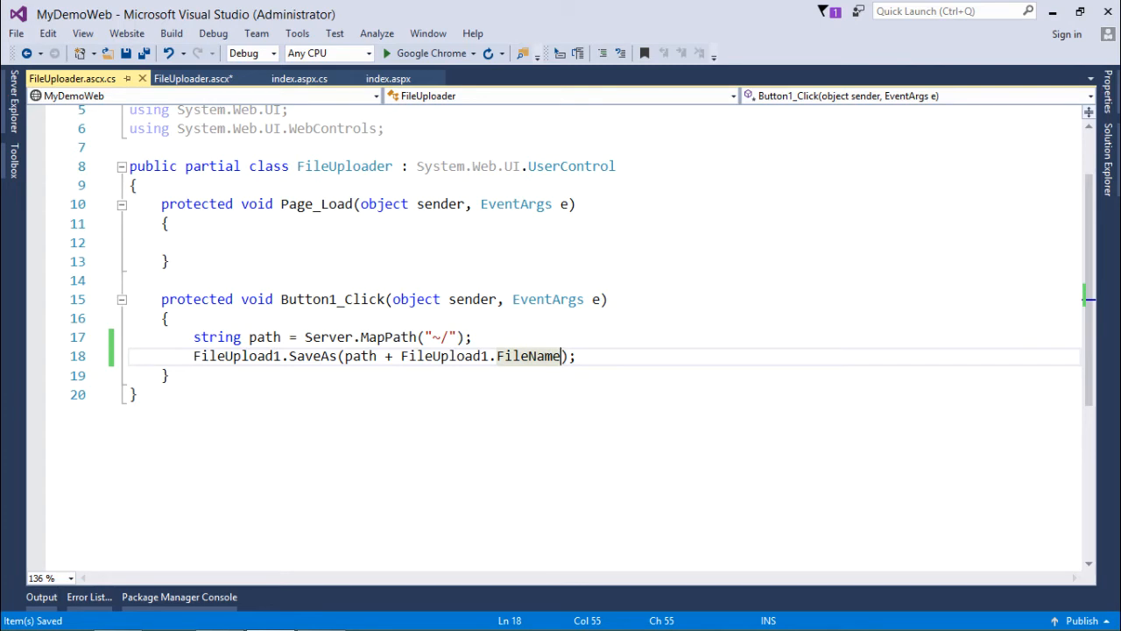
pyautogui.moveTo(172, 33)
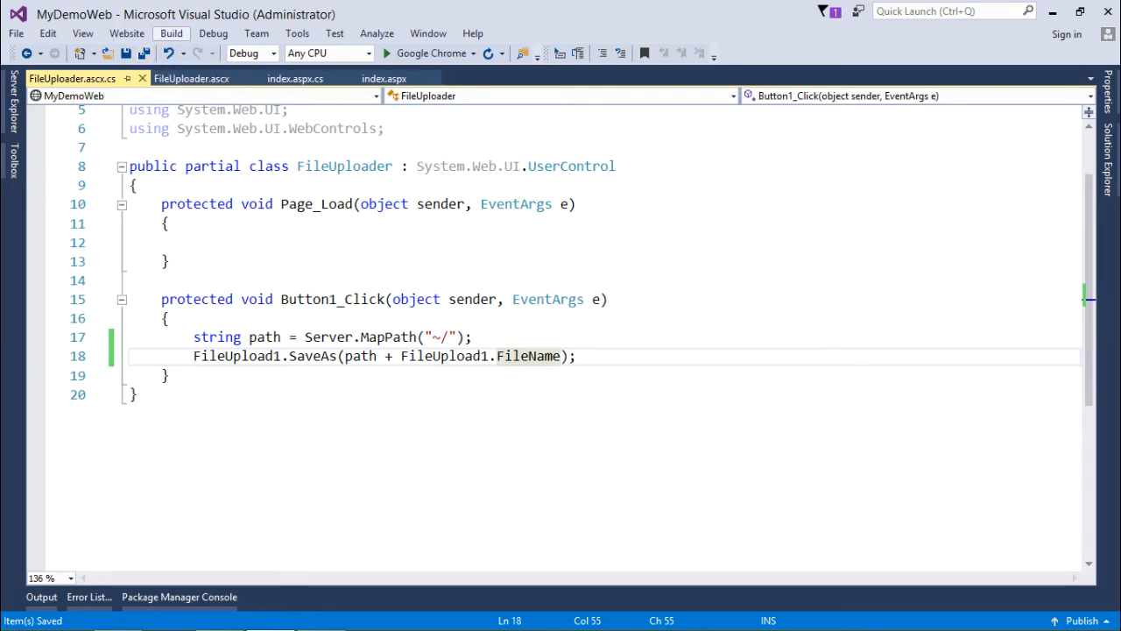
pyautogui.click(171, 34)
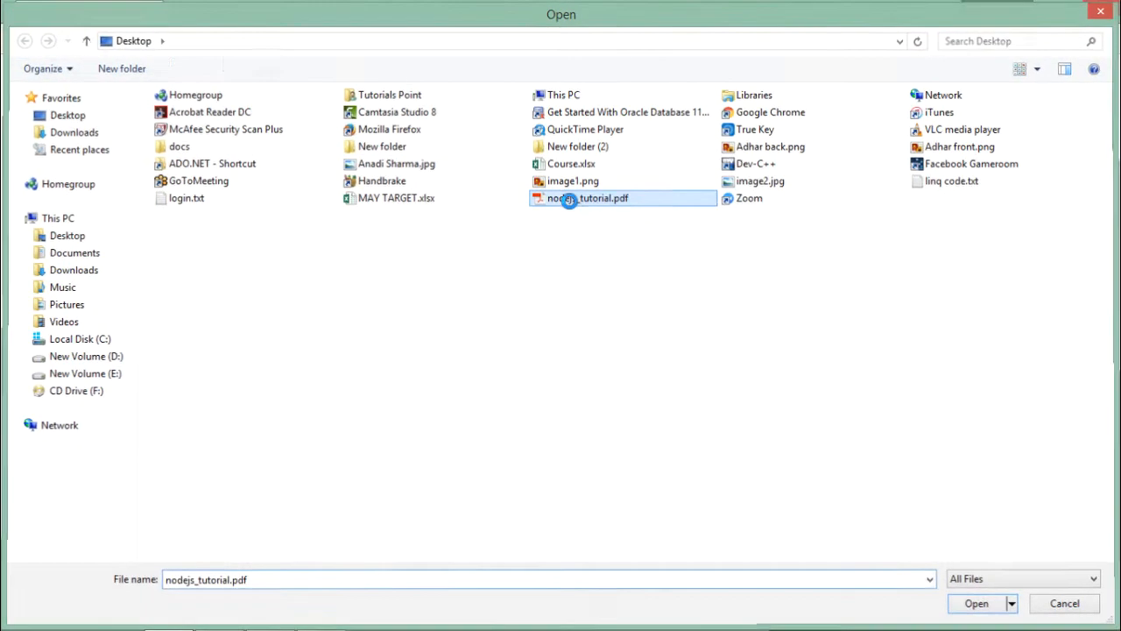
# Run the site in Chrome and choose nodejs_tutorial.pdf for upload
pyautogui.click(976, 603)
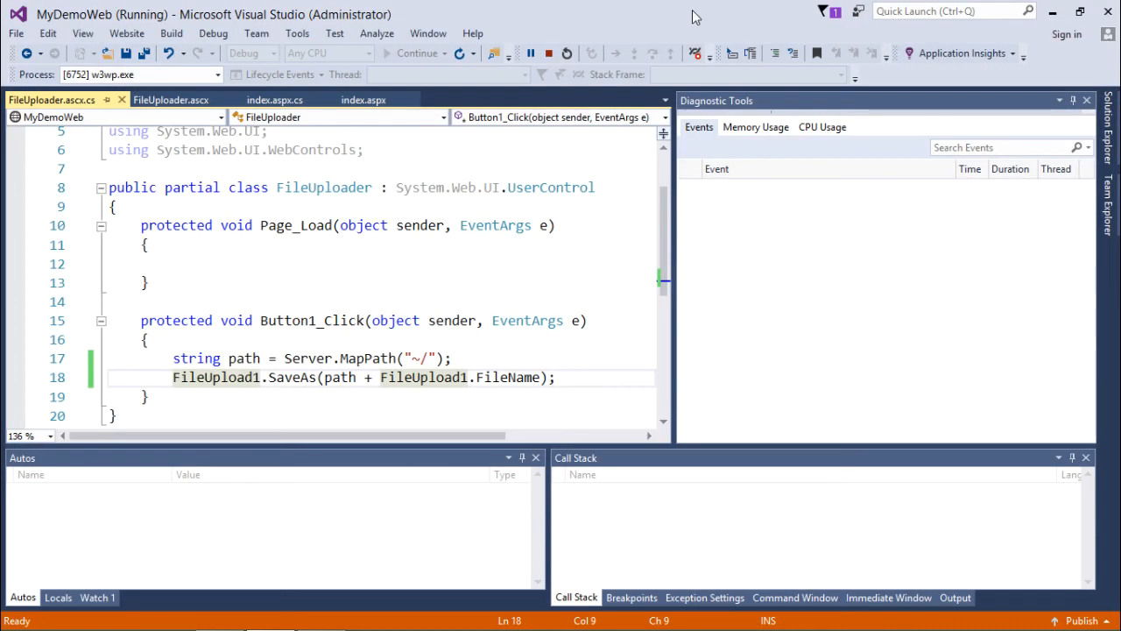
# Stop debugging and confirm nodejs_tutorial.pdf appeared in the site root via Solution Explorer
pyautogui.click(550, 53)
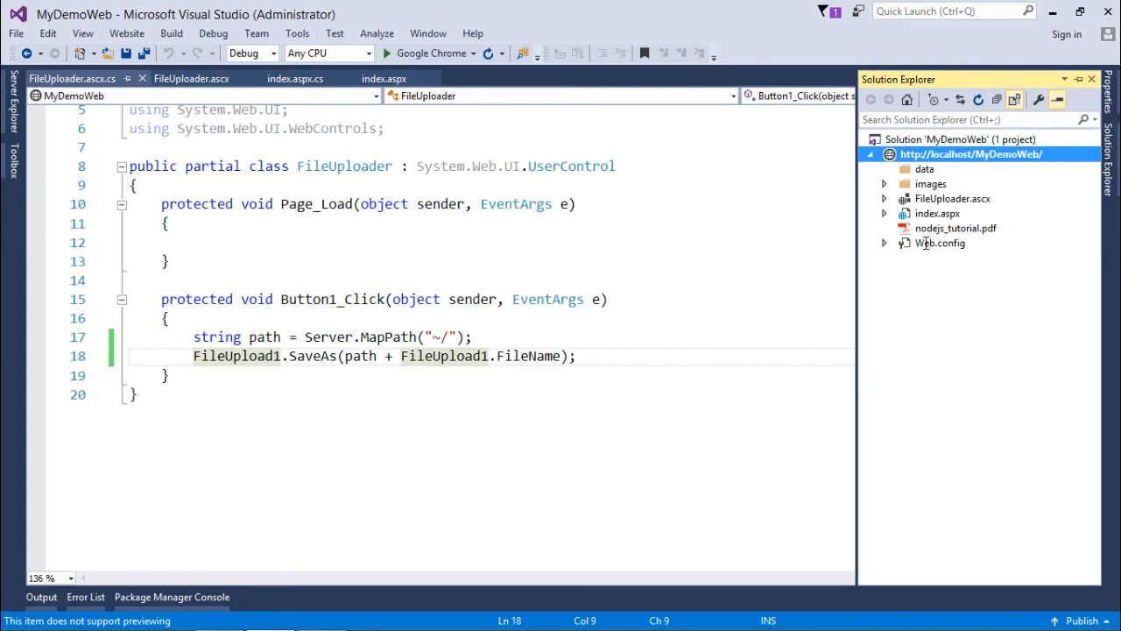
pyautogui.click(939, 228)
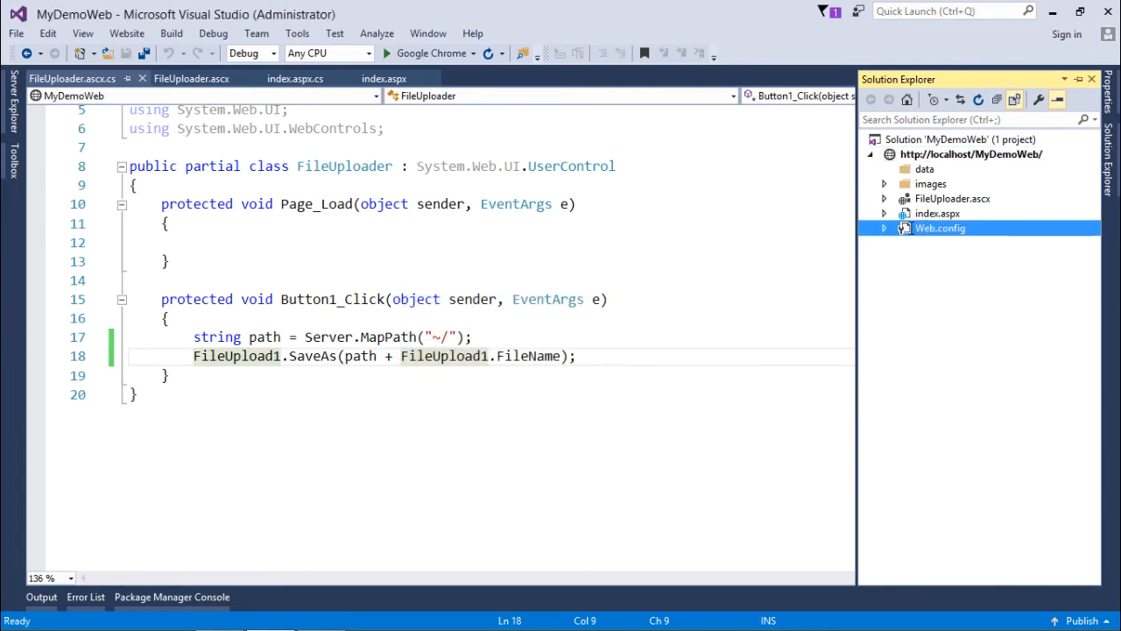
pyautogui.click(473, 336)
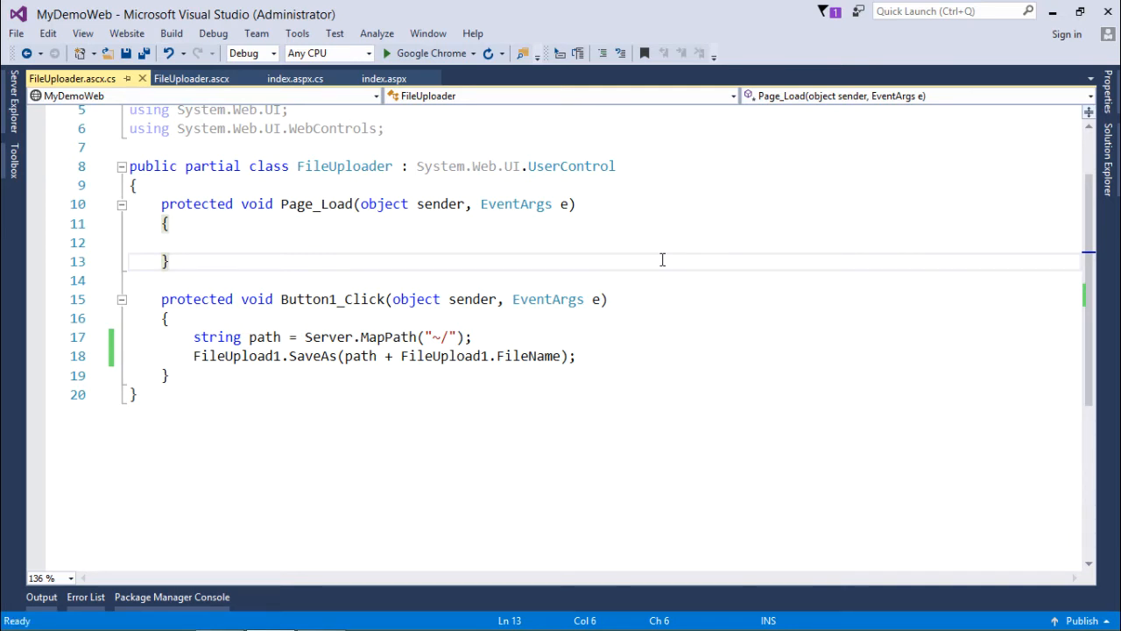
# Declare a string fileloc = "" field and a public string FileLocation property
pyautogui.press('Enter')
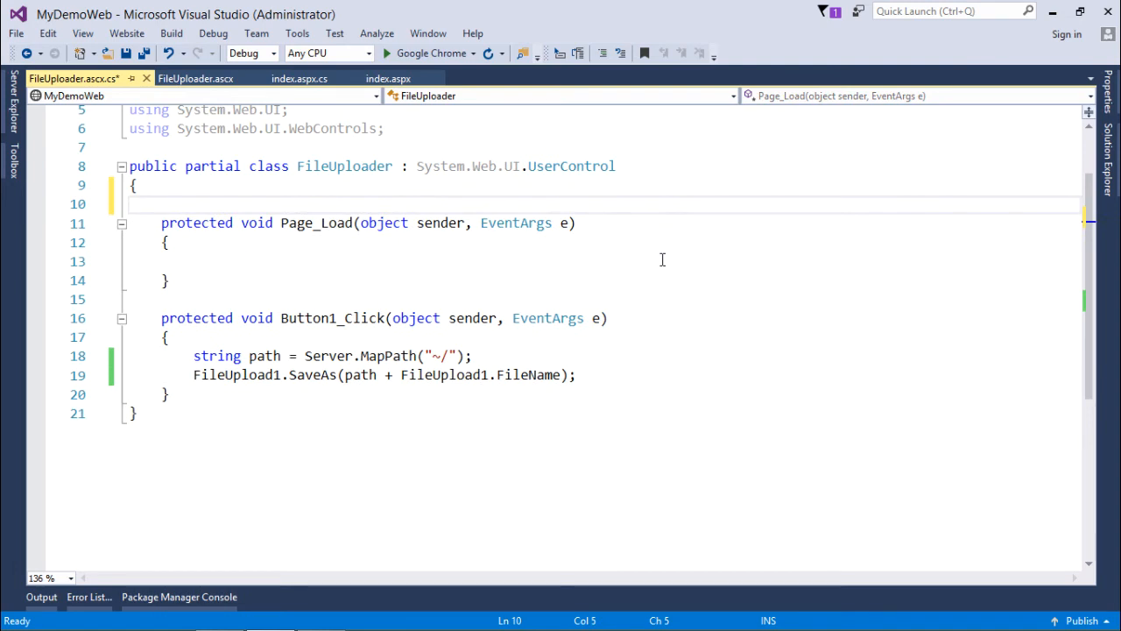
pyautogui.write('string')
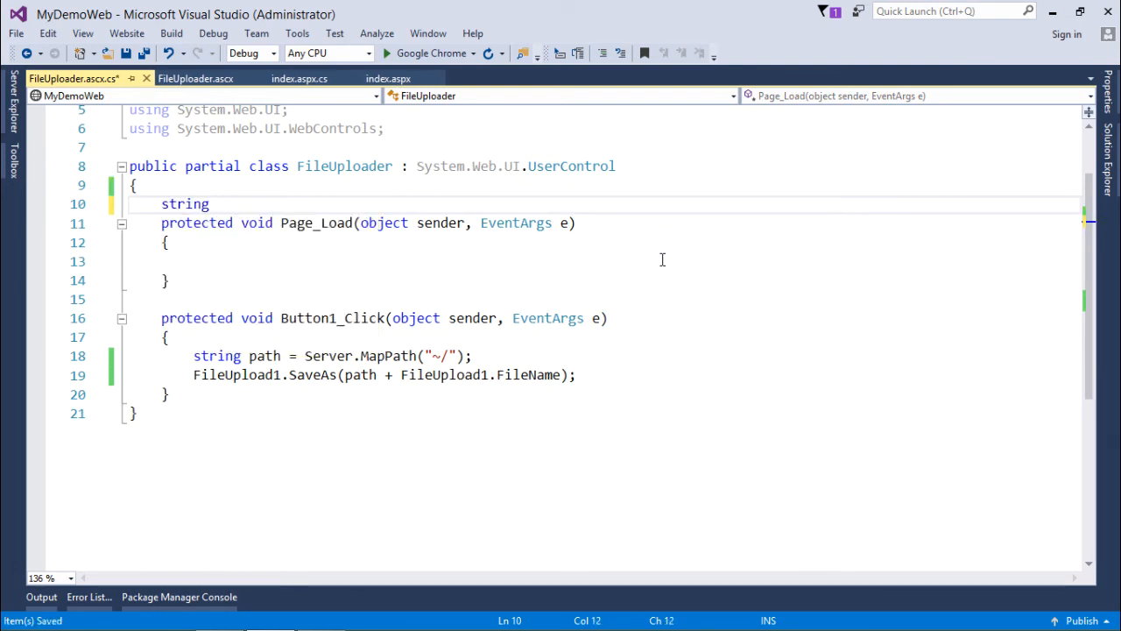
pyautogui.write('fileloc')
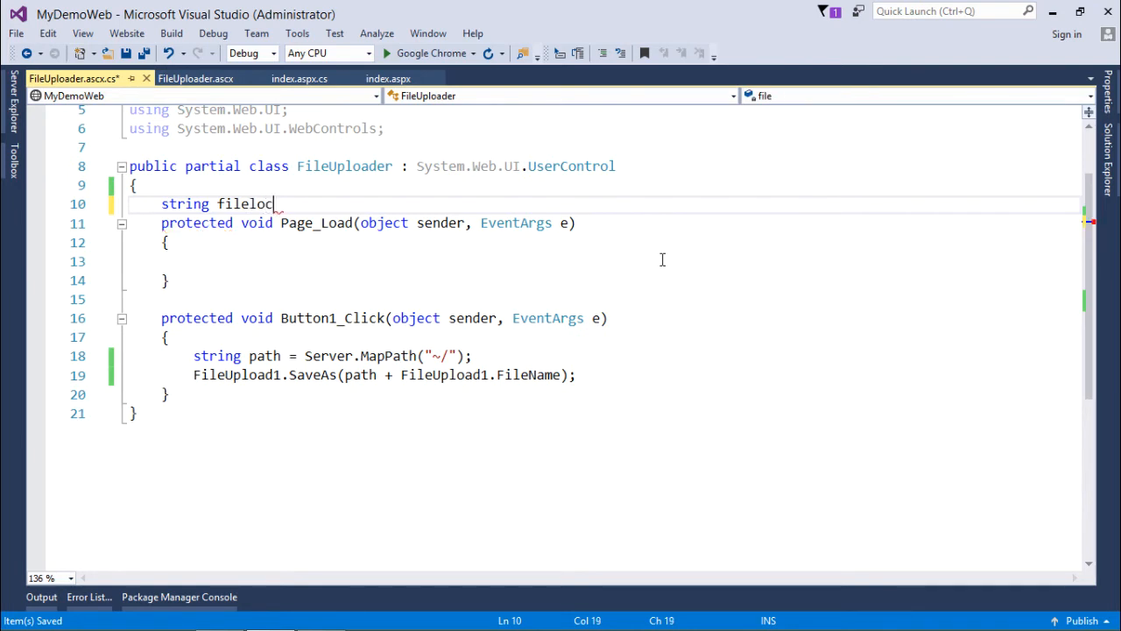
pyautogui.write('="";')
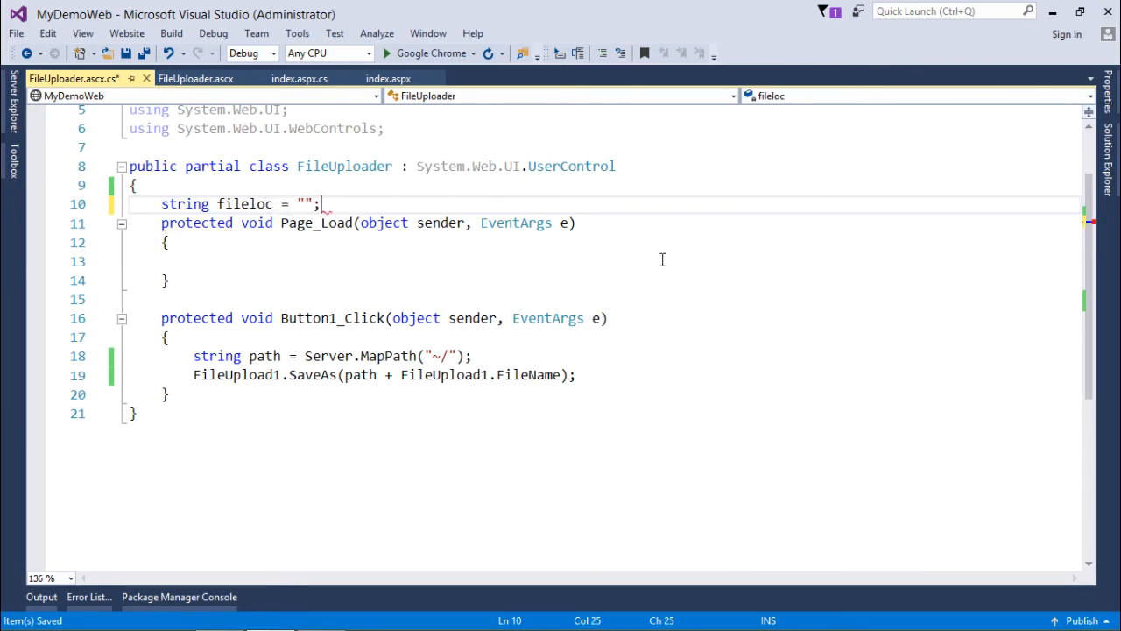
pyautogui.write('public')
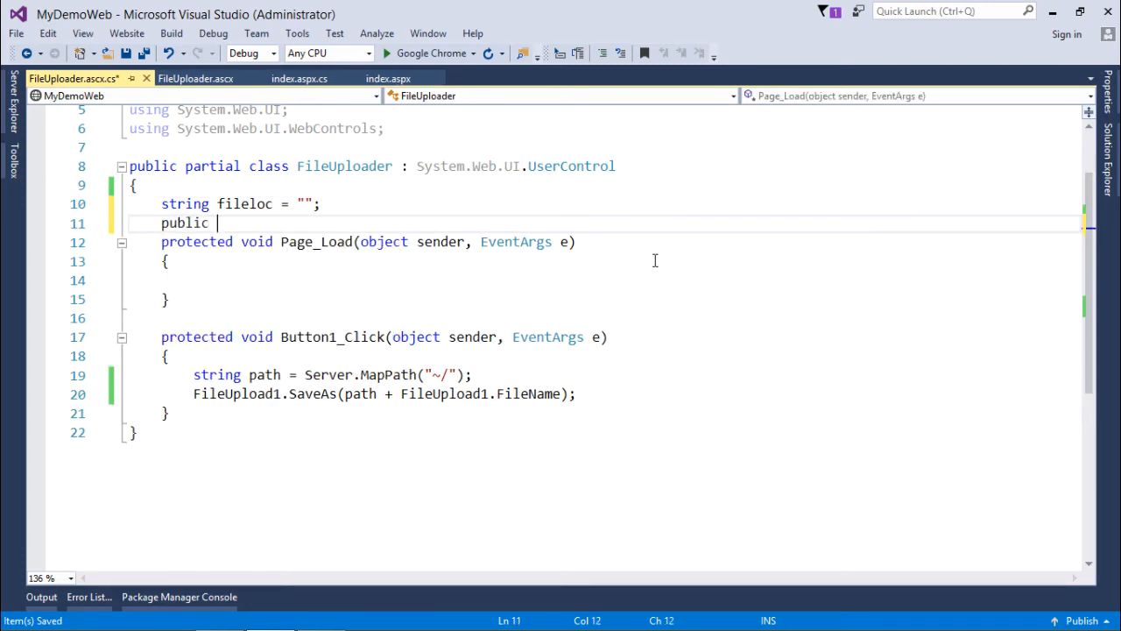
pyautogui.write('string')
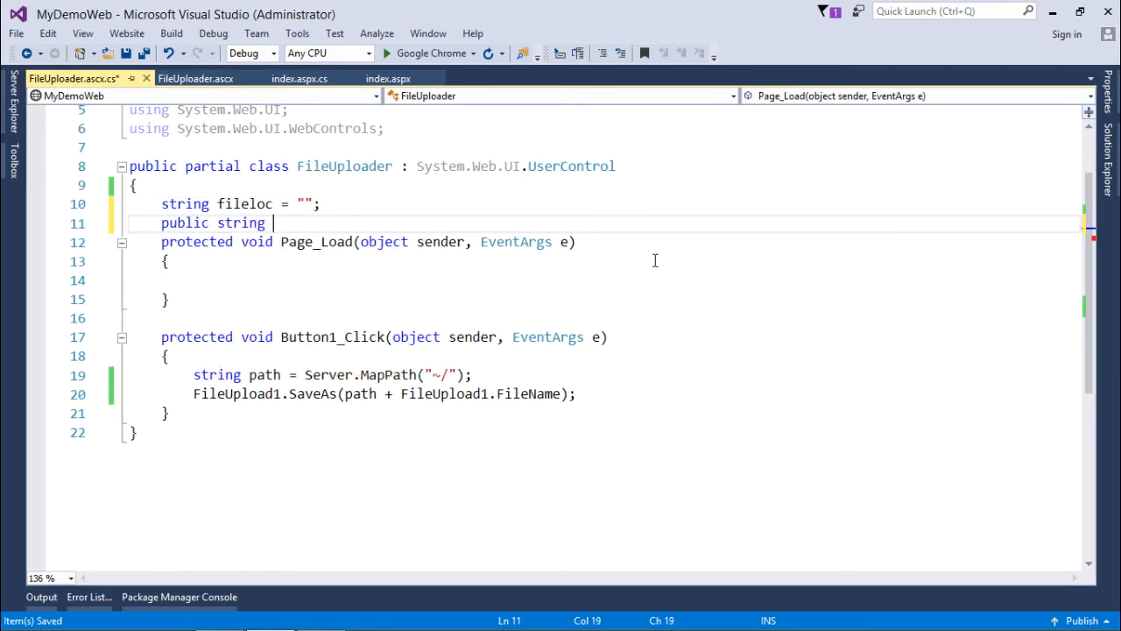
pyautogui.write('FileLocatio')
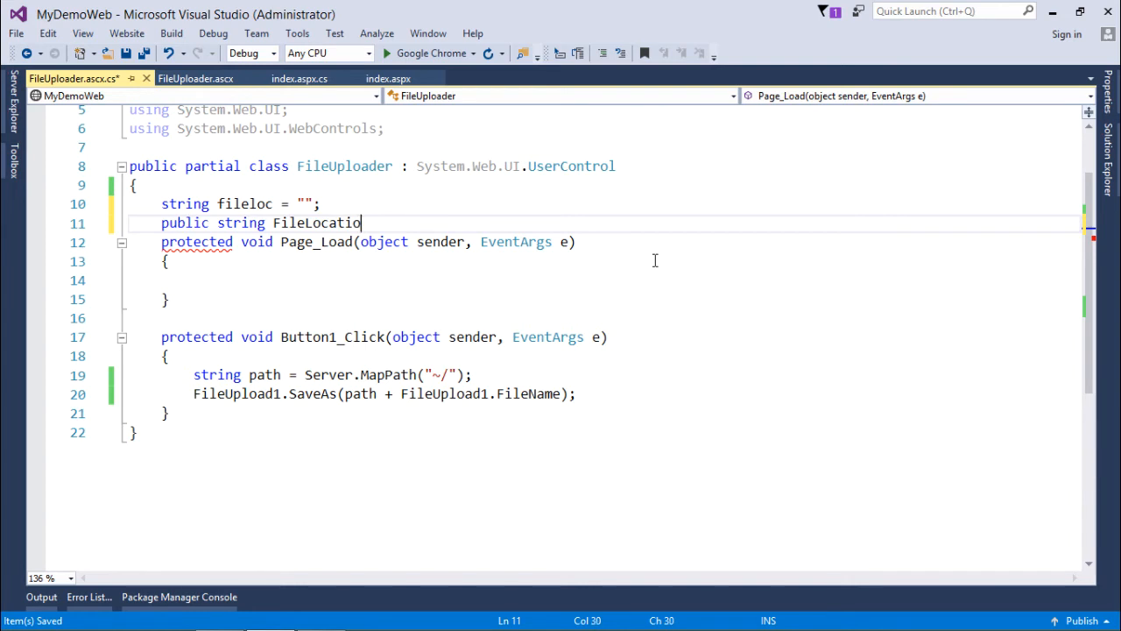
pyautogui.press('enter')
pyautogui.write('return')
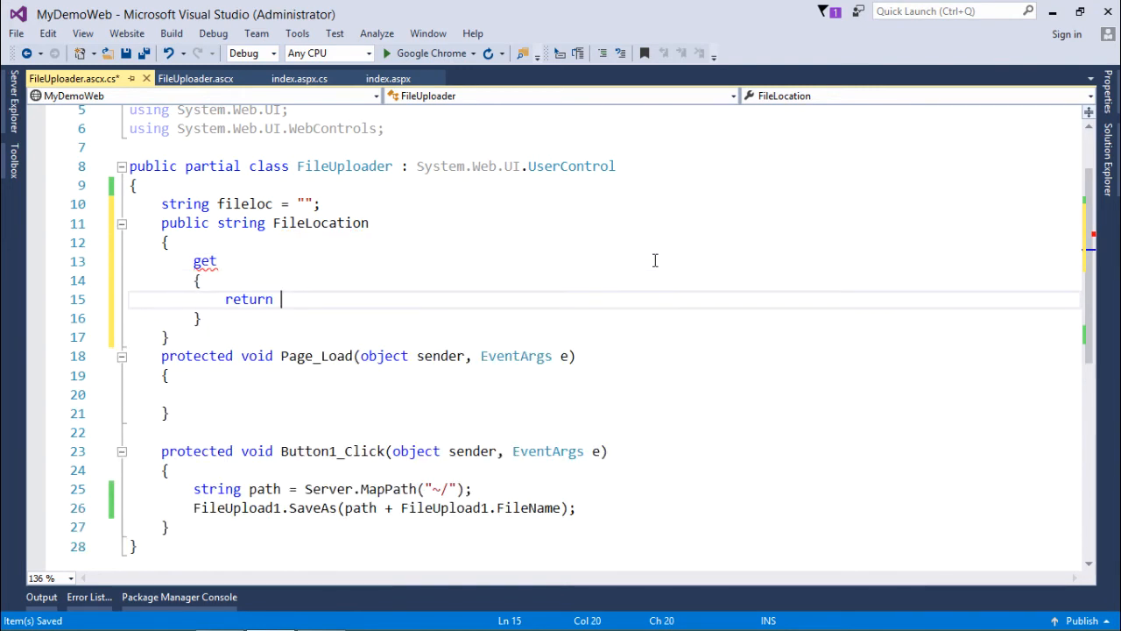
# Wire the property's accessors to fileloc, with the getter returning fileloc + "/"
pyautogui.write('fileloc;')
pyautogui.write('set')
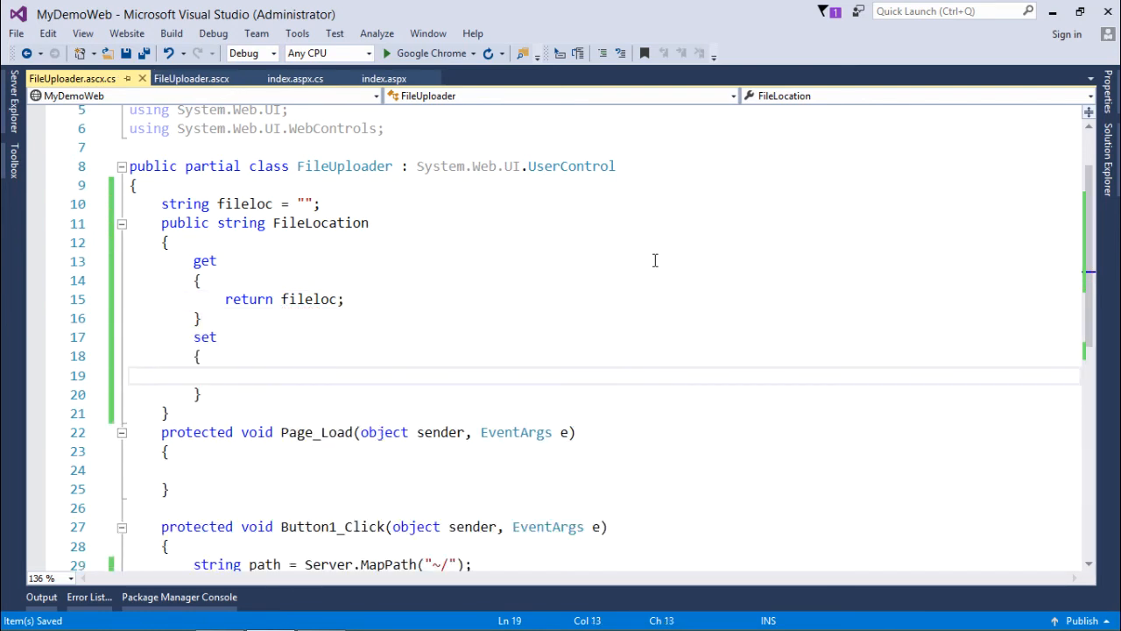
pyautogui.write('fileloc = value')
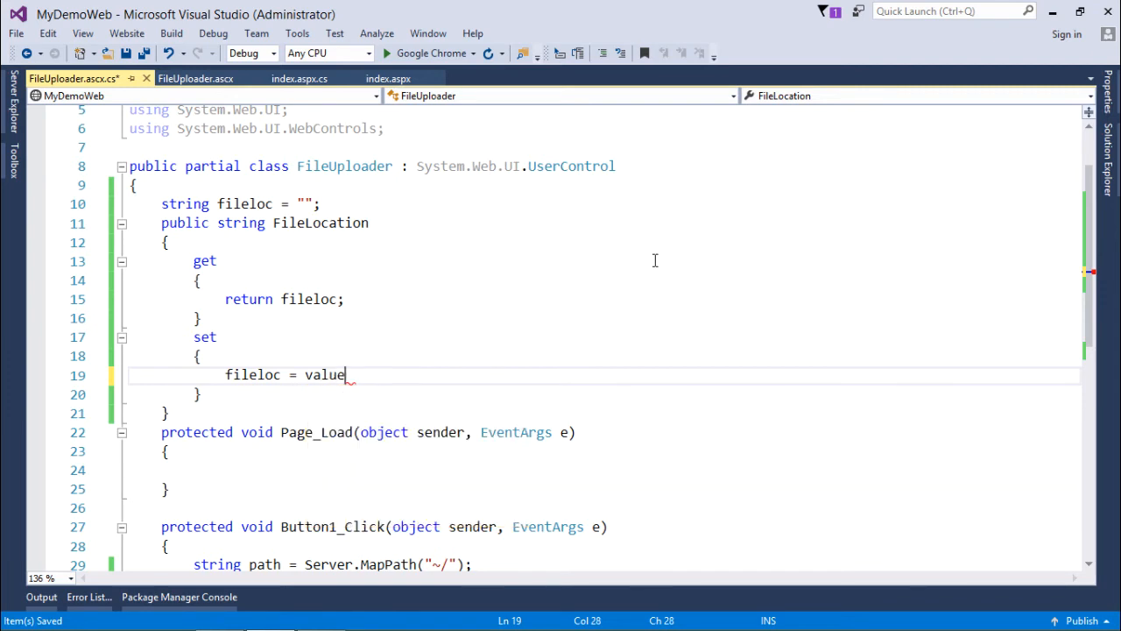
pyautogui.write(';')
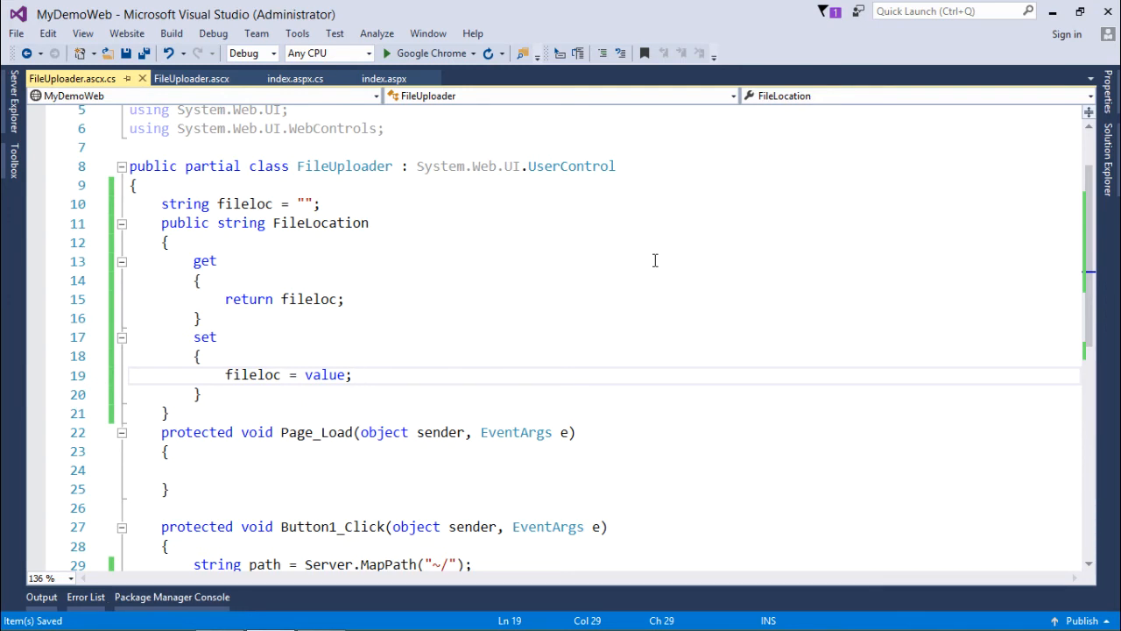
pyautogui.click(200, 317)
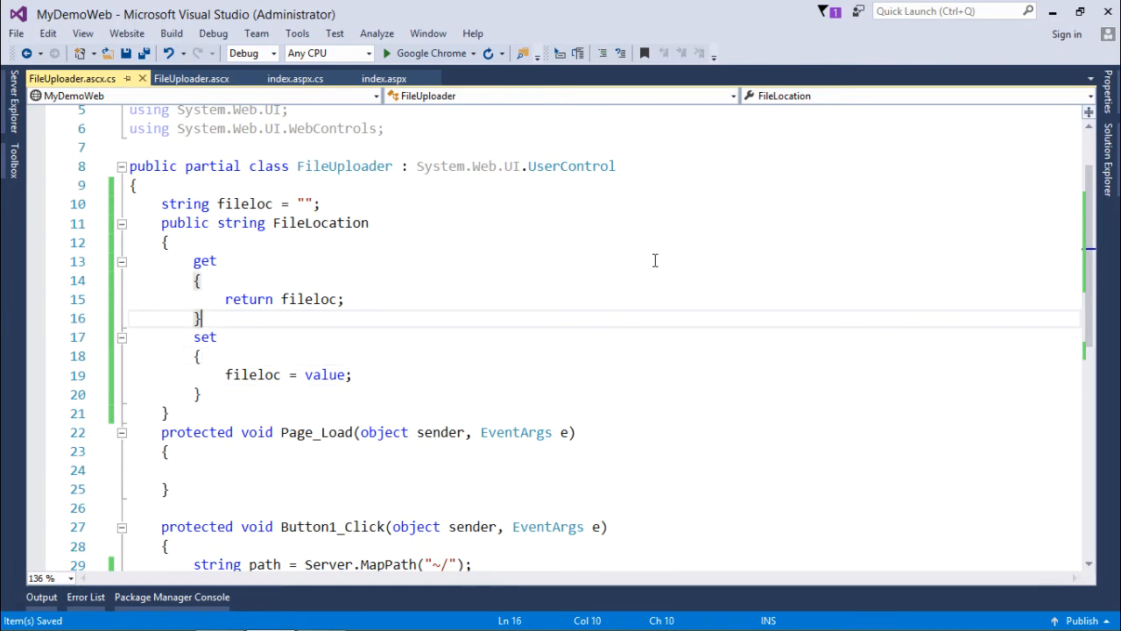
pyautogui.write('+')
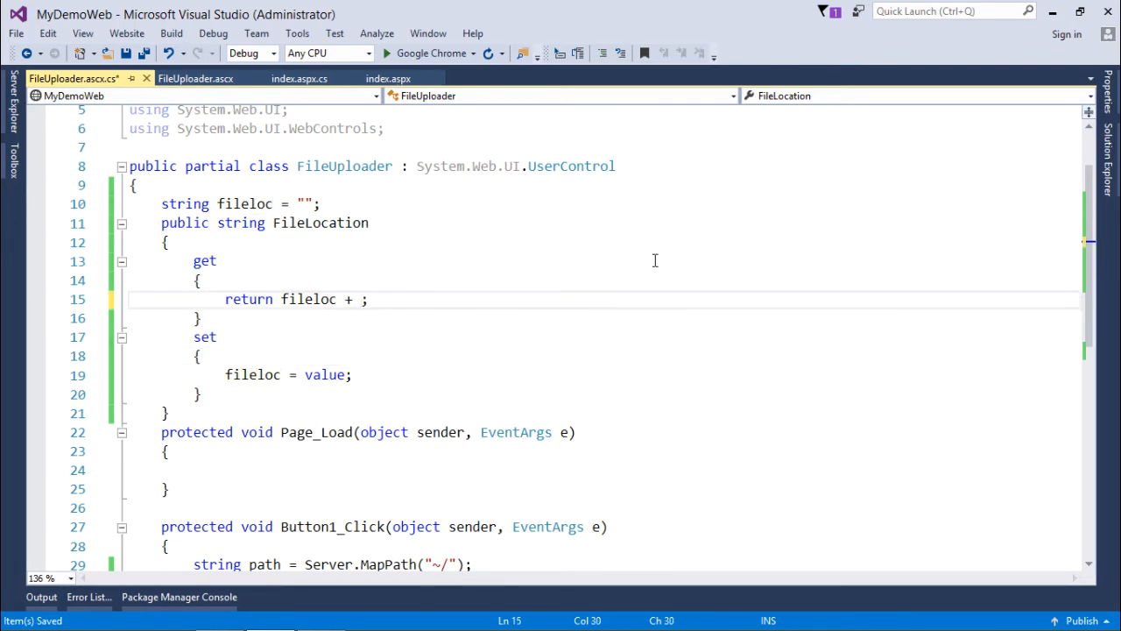
pyautogui.write('"/"')
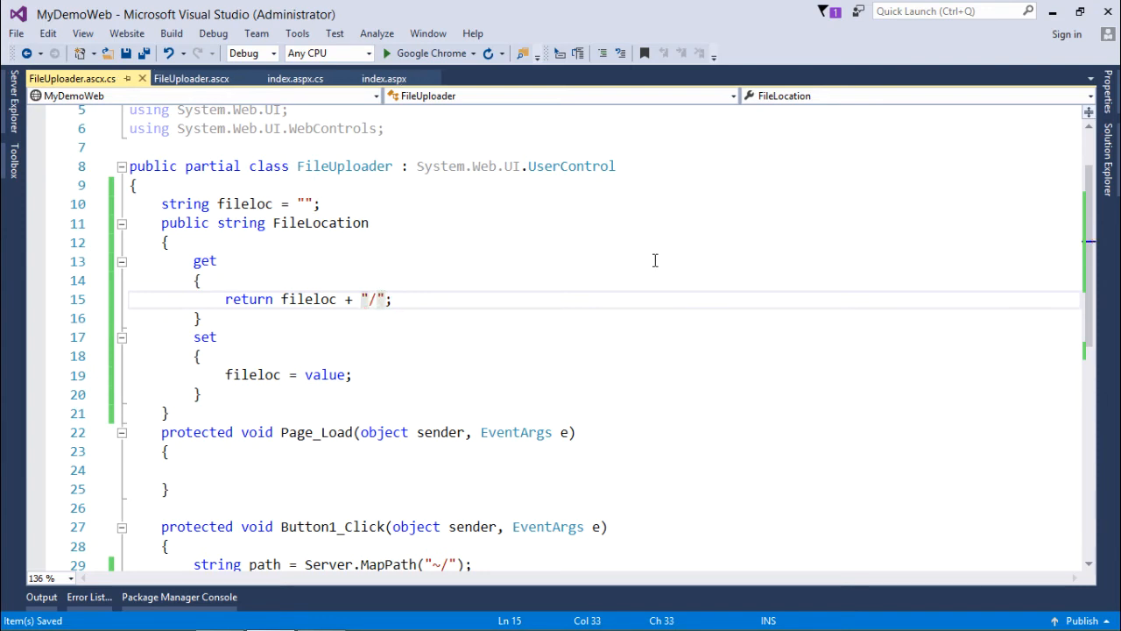
pyautogui.moveTo(414, 300)
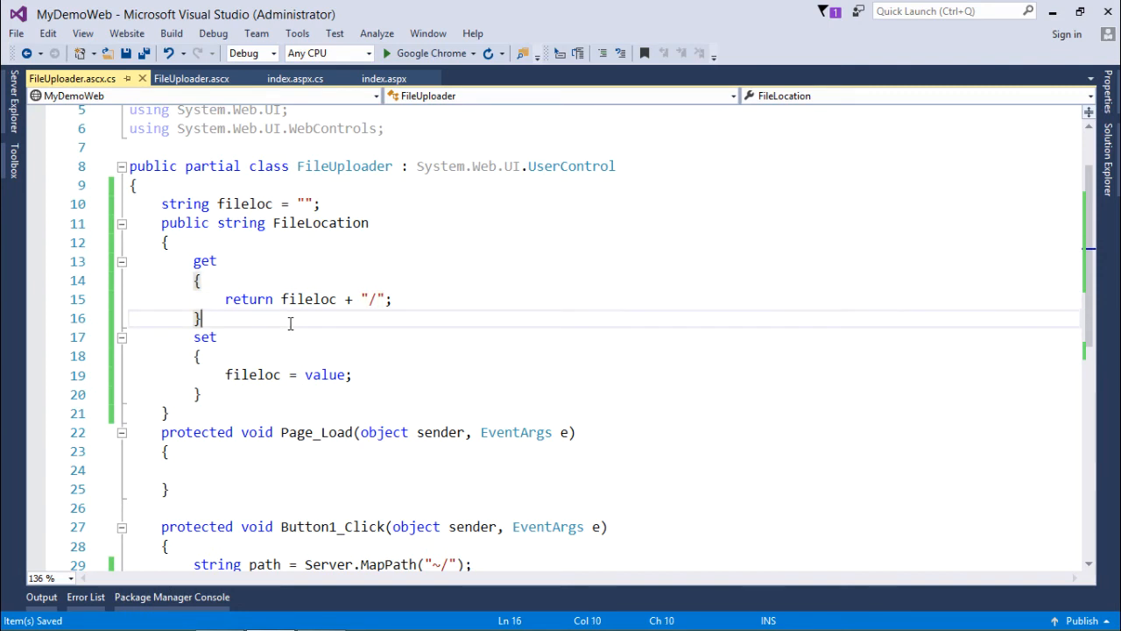
# Change MapPath to "~/" + FileLocation and make the getter return "" when fileloc is empty
pyautogui.scroll(-3)
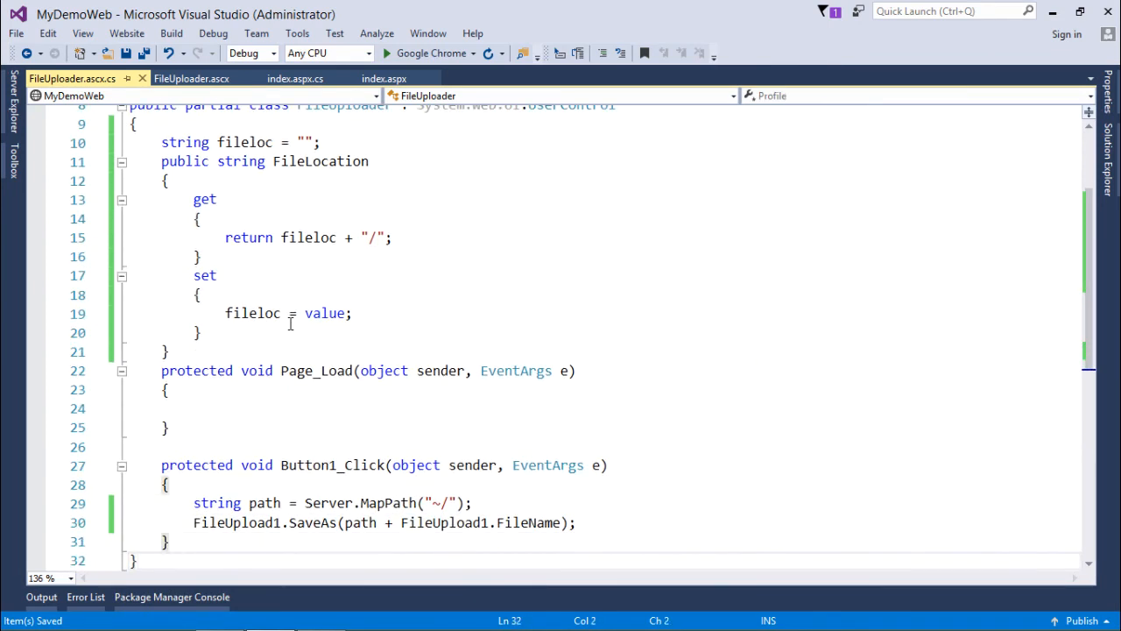
pyautogui.write('fil')
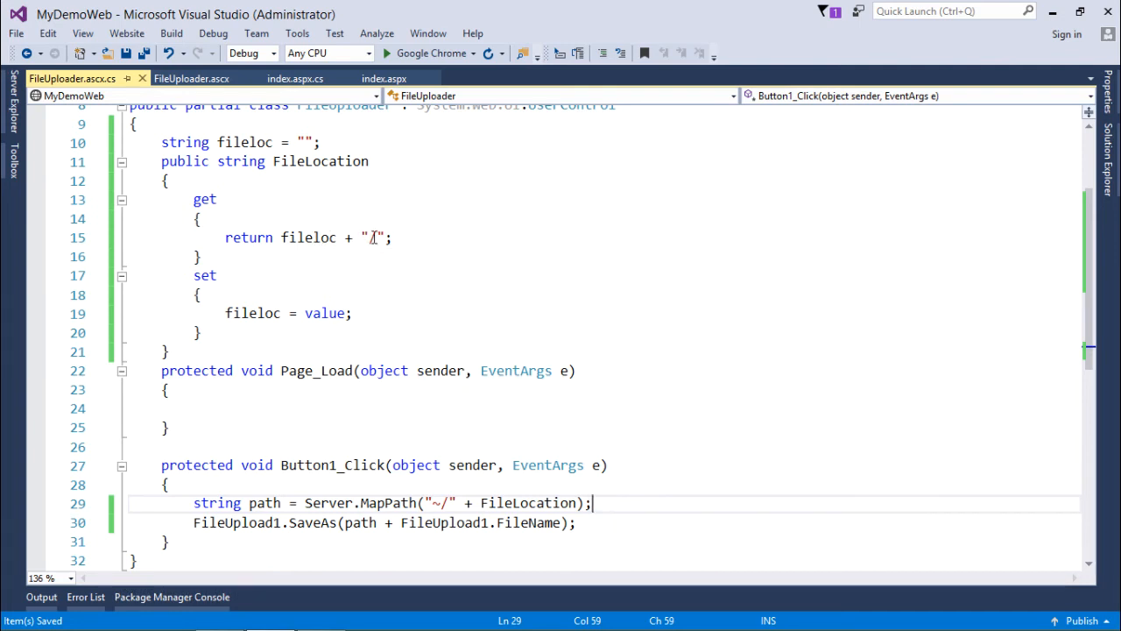
pyautogui.moveTo(375, 238)
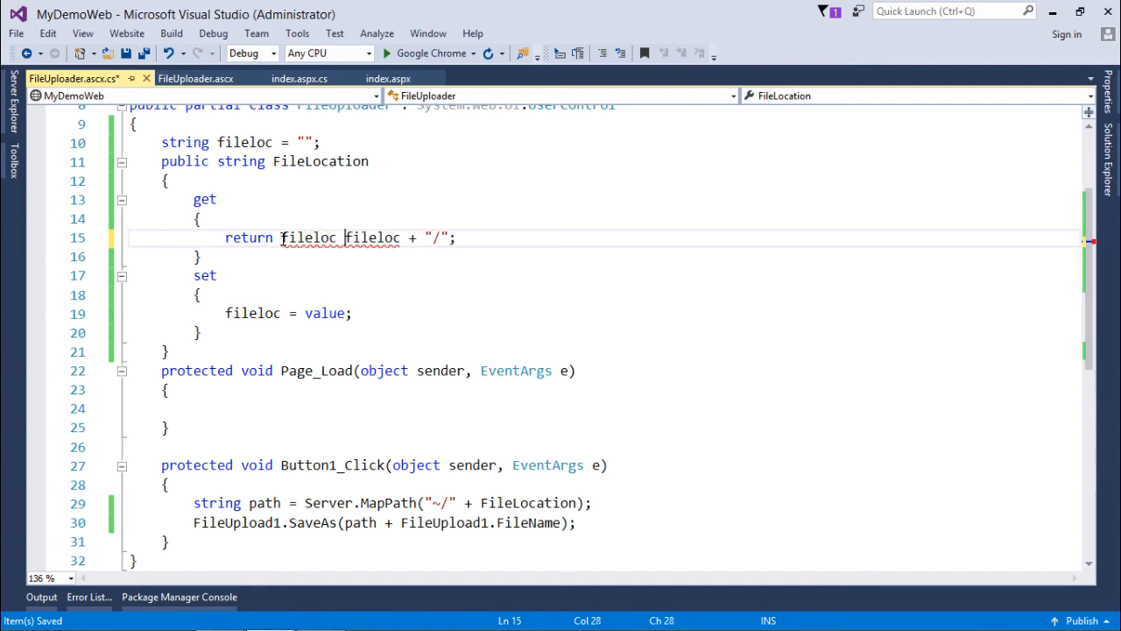
pyautogui.write('== "" ?')
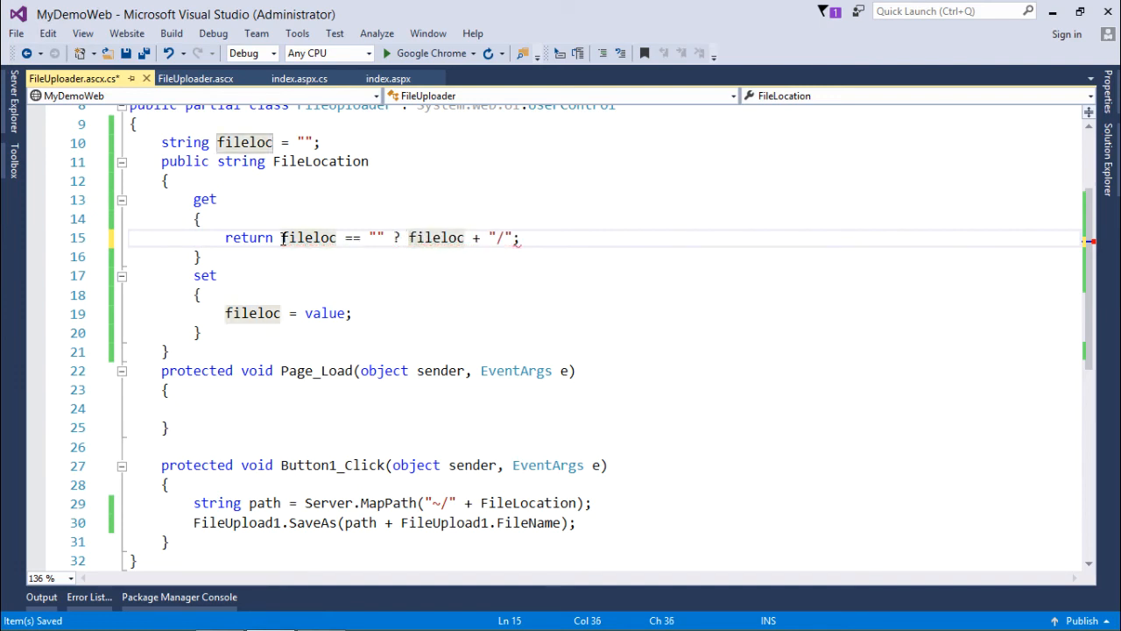
pyautogui.write('"" :')
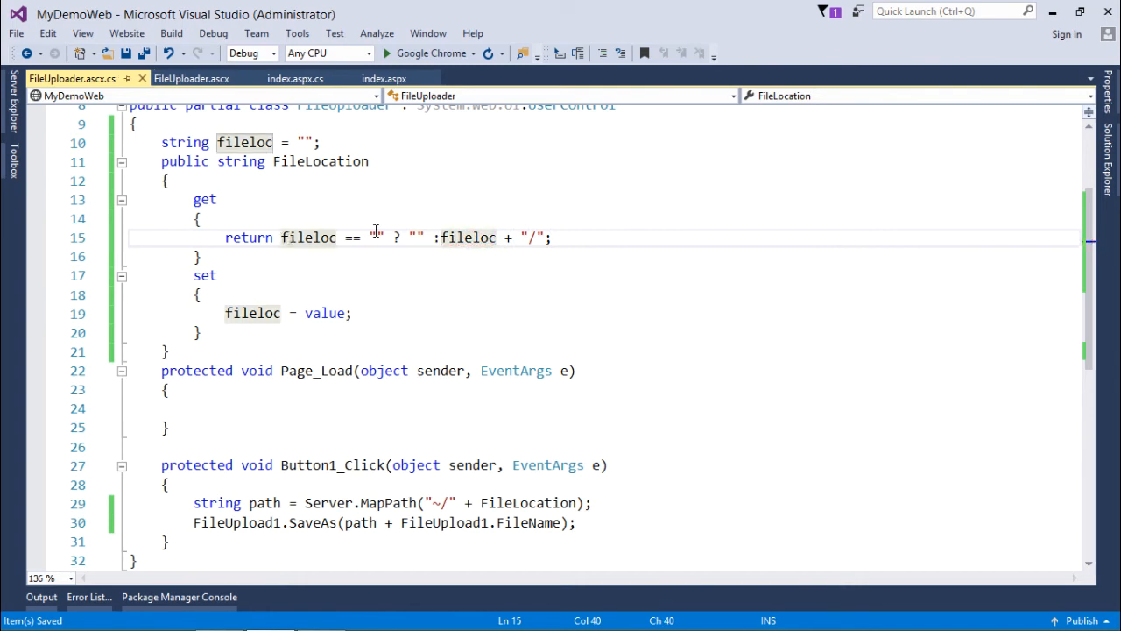
pyautogui.moveTo(470, 238)
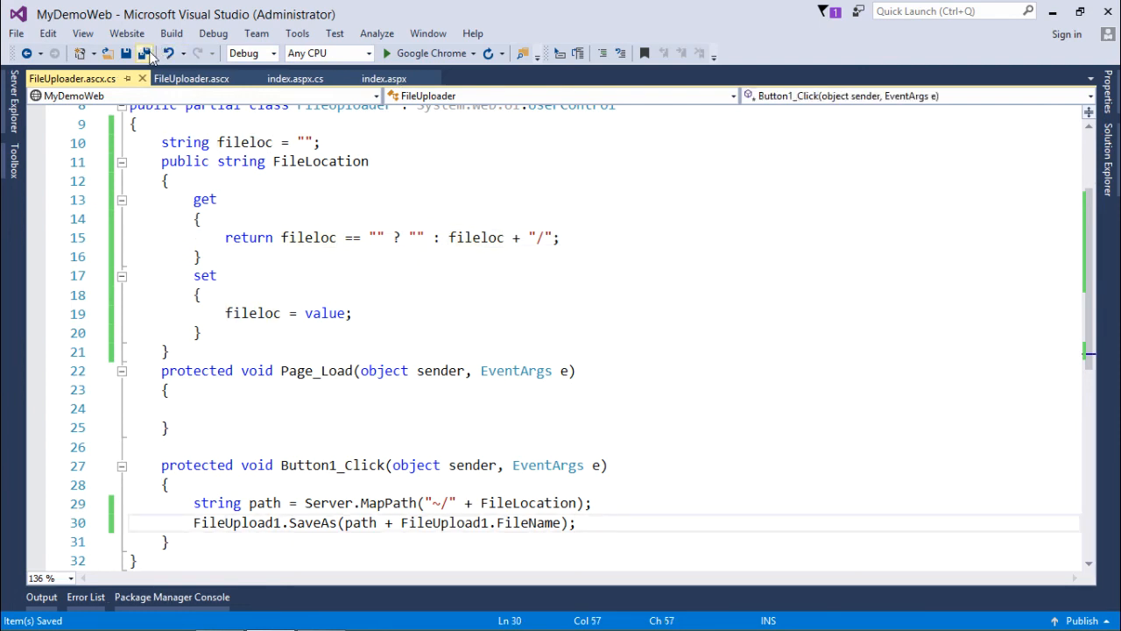
# Save the uploader code and drop FileUploader.ascx onto index.aspx in Design view
pyautogui.click(172, 34)
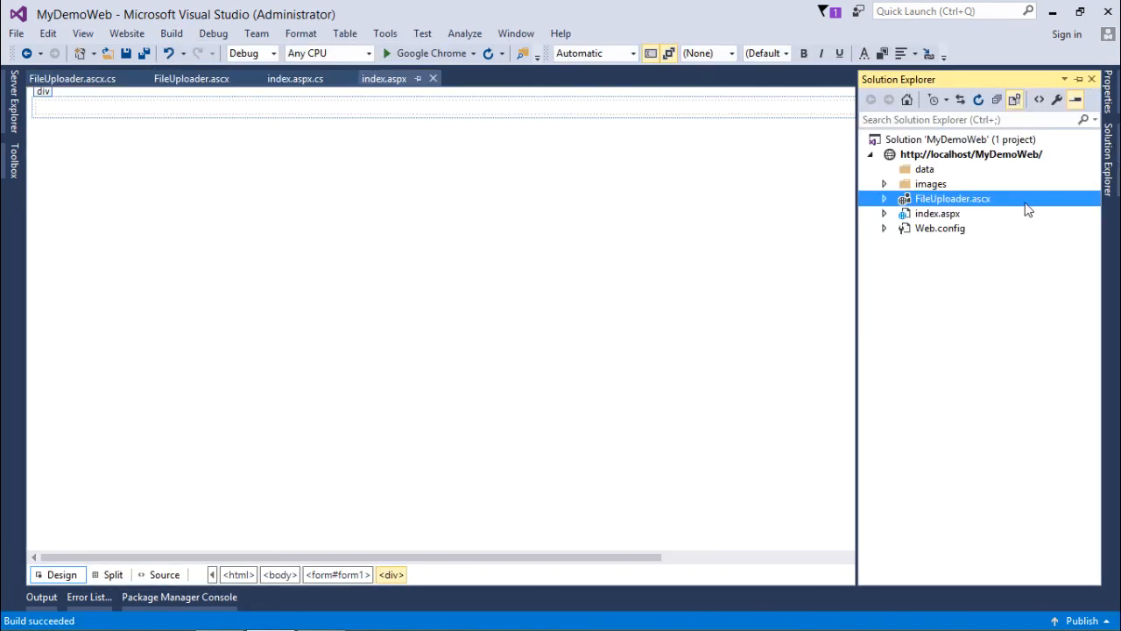
pyautogui.click(937, 214)
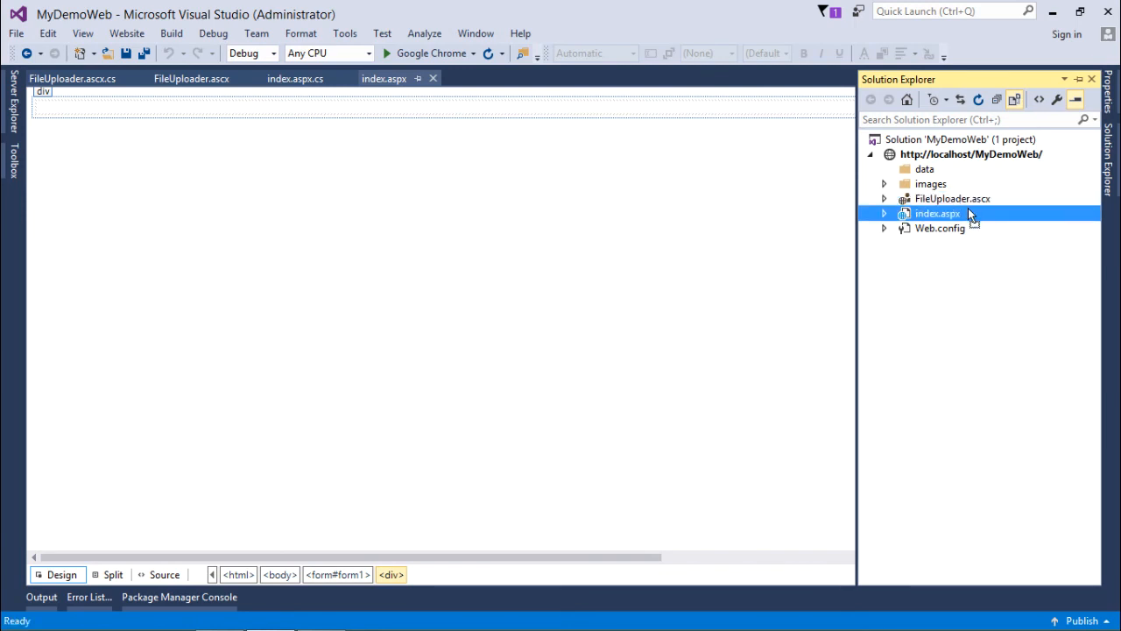
pyautogui.click(953, 198)
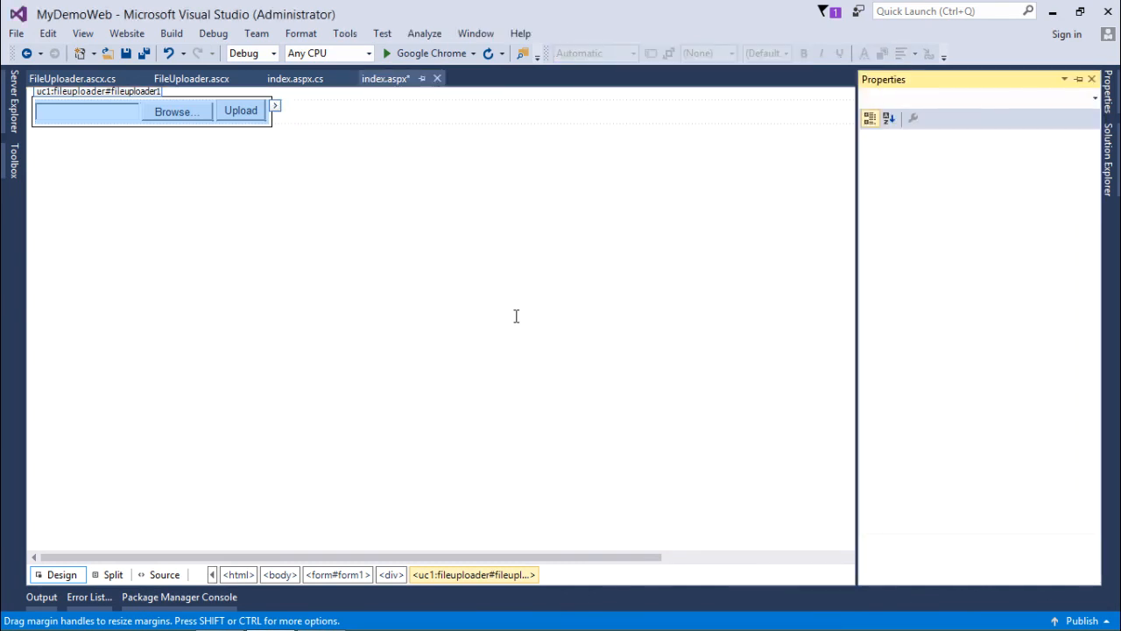
pyautogui.click(149, 112)
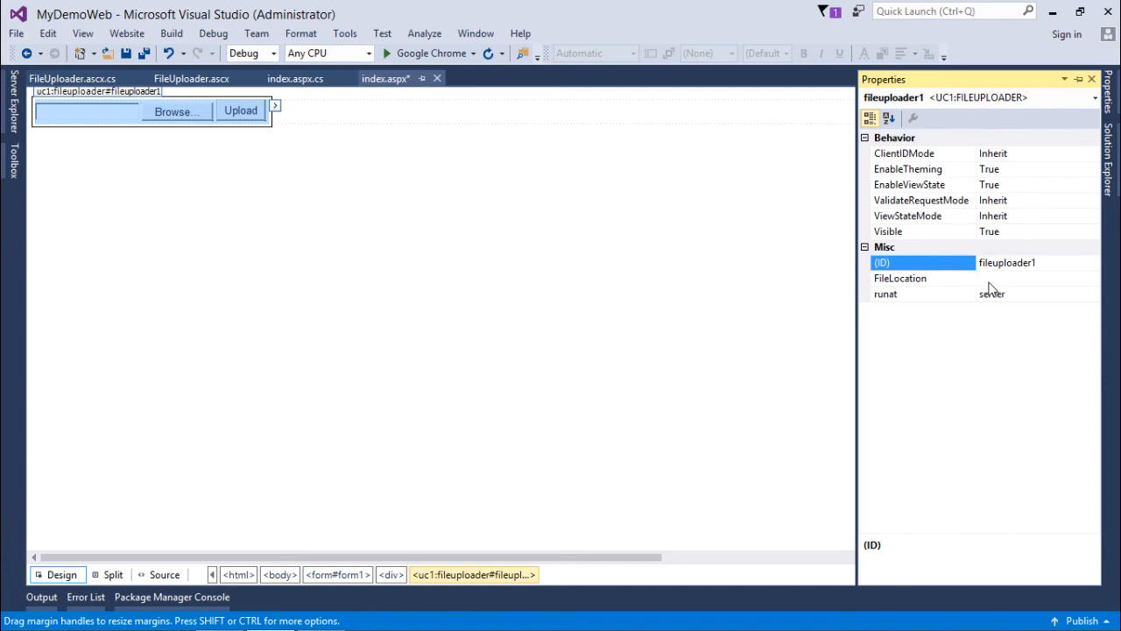
# Check fileuploader1's FileLocation property and open index.aspx.cs
pyautogui.click(901, 277)
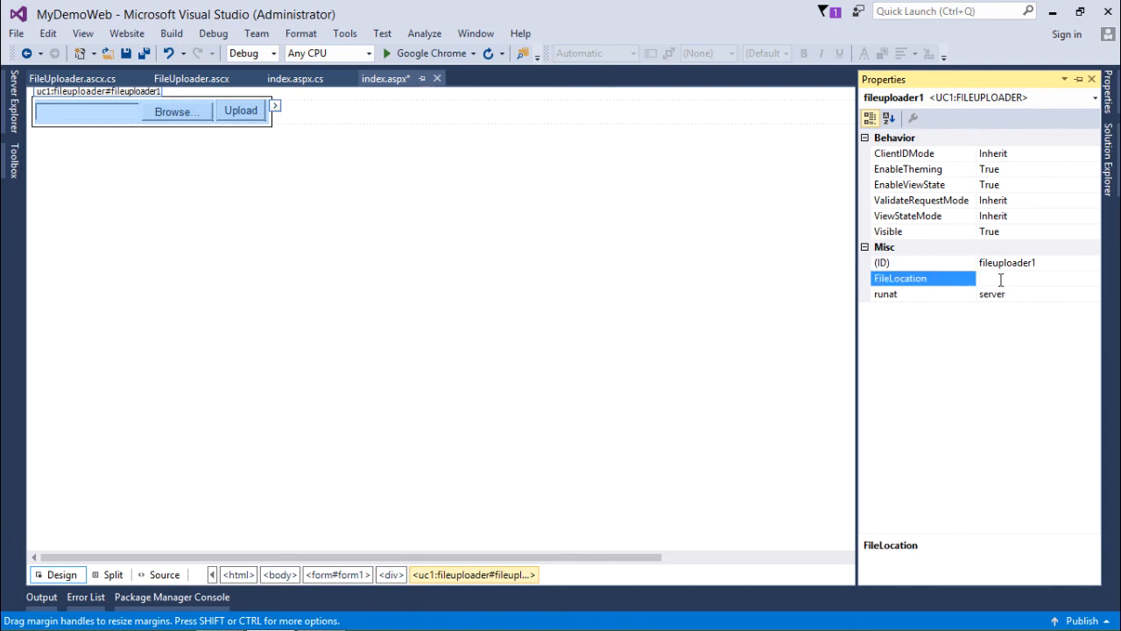
pyautogui.click(294, 77)
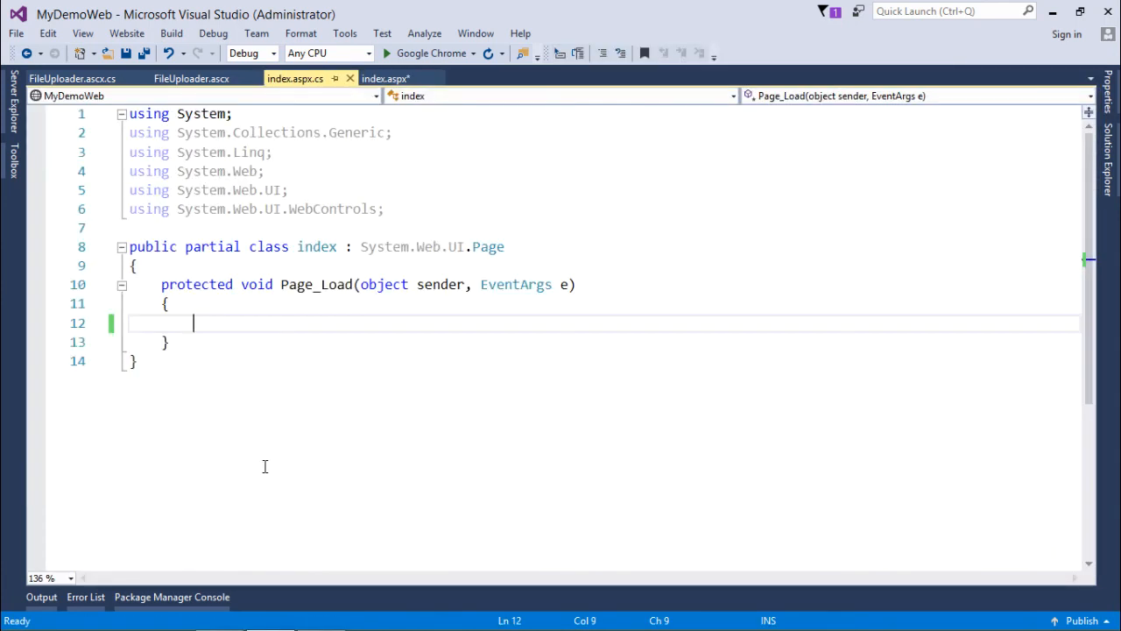
# In Page_Load, set fileuploader1.FileLocation = "data";
pyautogui.write('Fi')
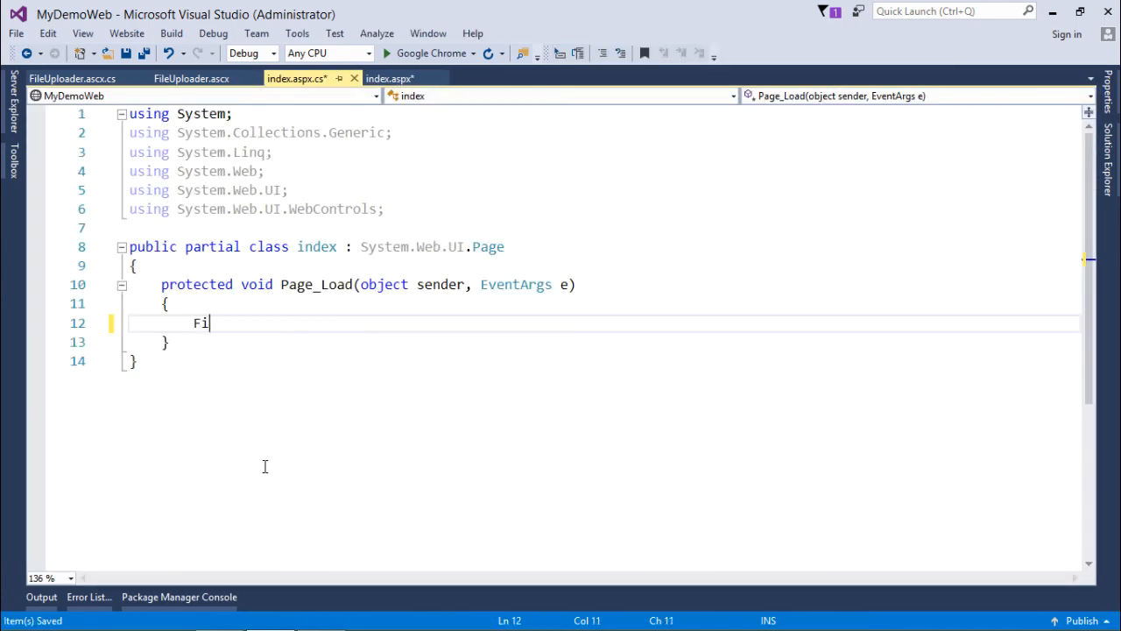
pyautogui.write('leuploader1.')
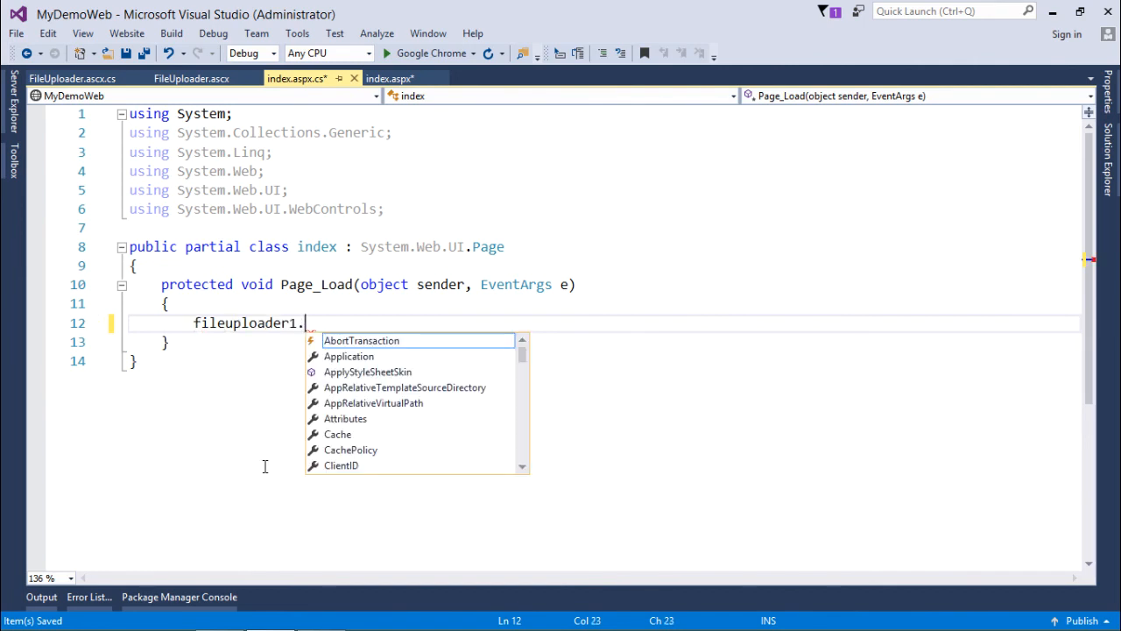
pyautogui.write('FileLocation =')
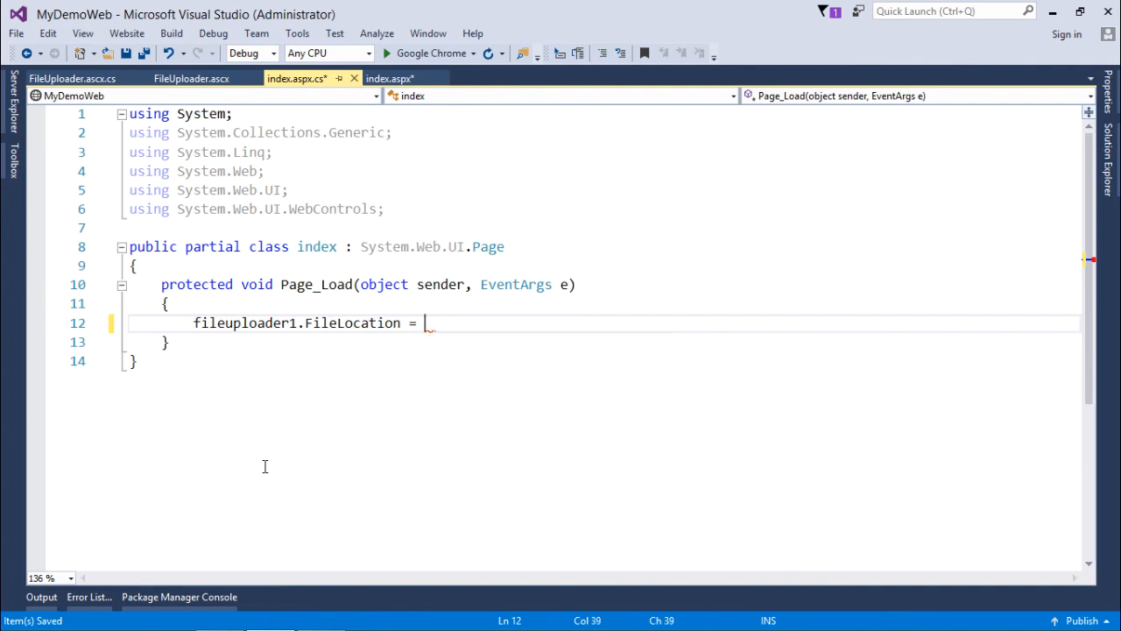
pyautogui.write('"data";')
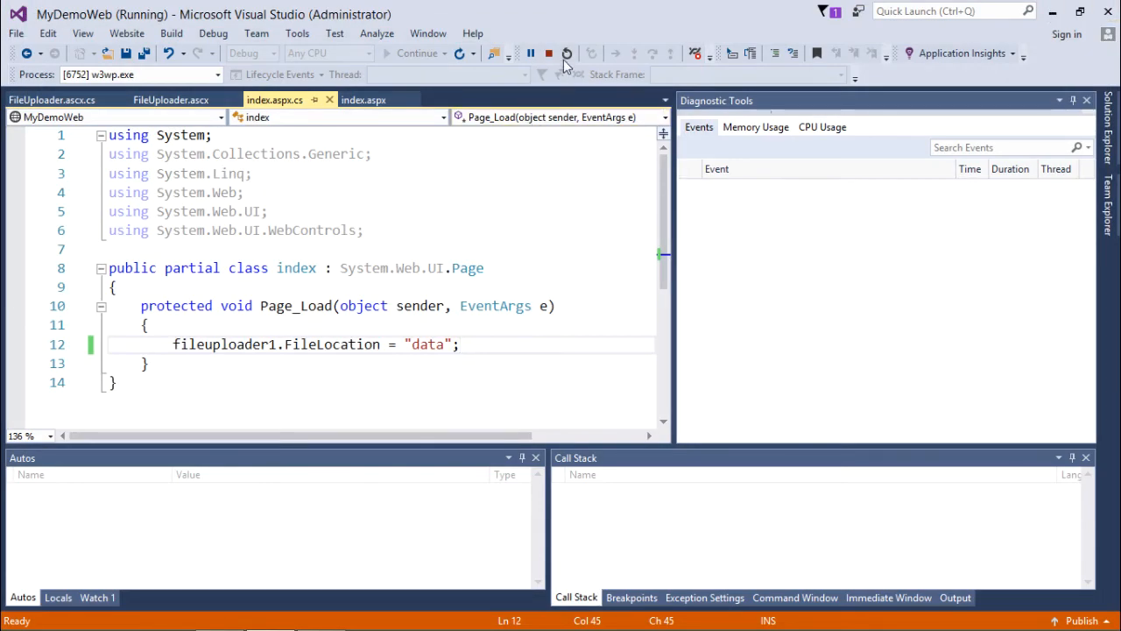
# Stop debugging and show index.aspx in Design view with its file picker and Upload button
pyautogui.click(548, 52)
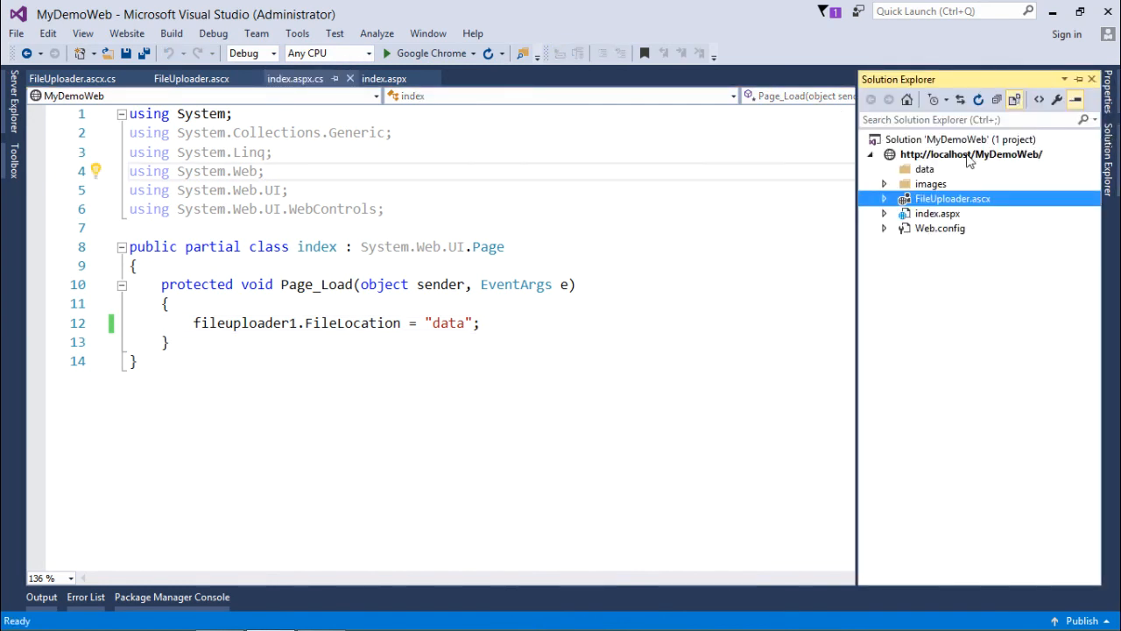
pyautogui.click(883, 168)
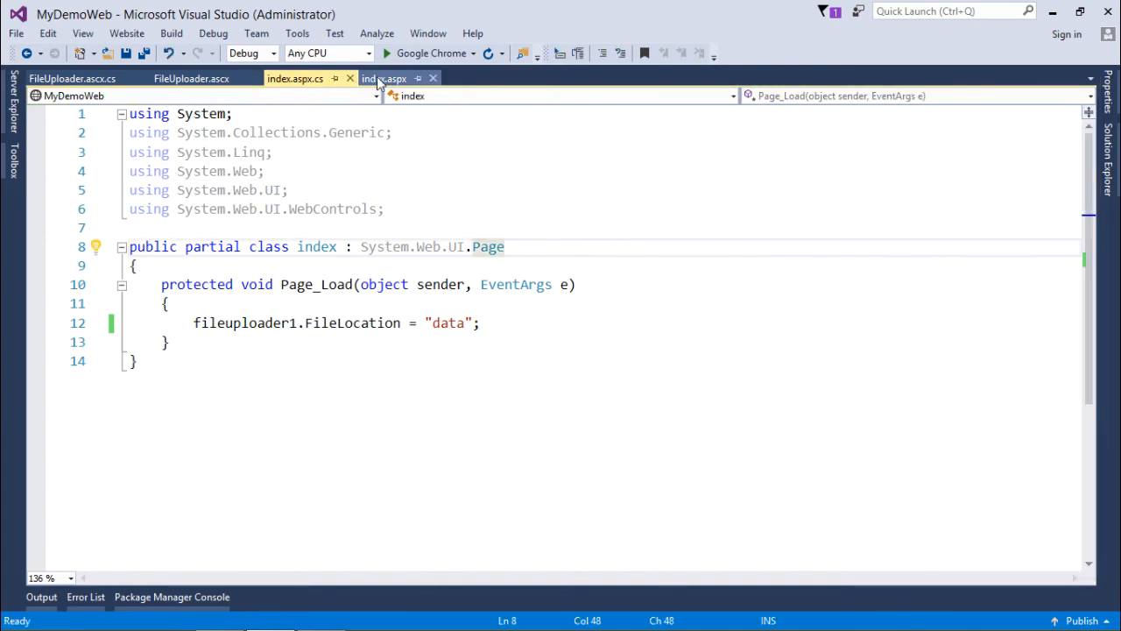
pyautogui.click(384, 77)
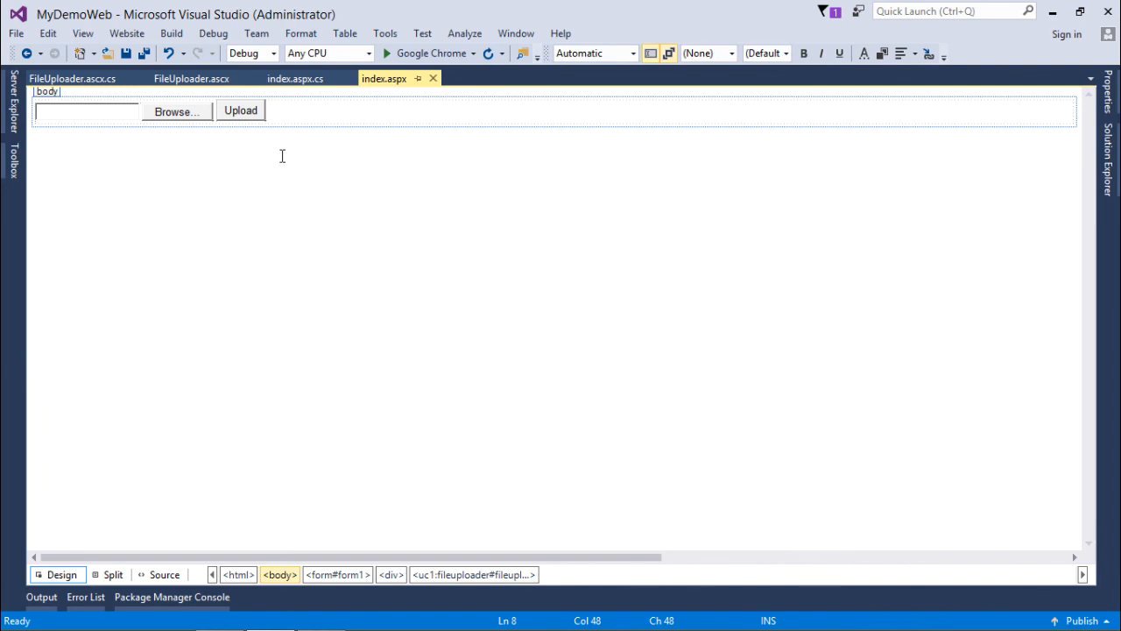